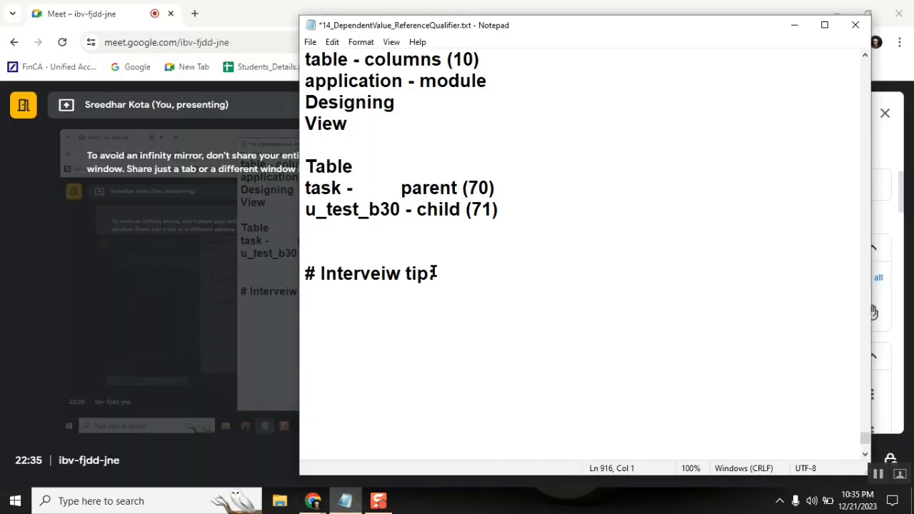
# Add a colon after the "# Interveiw tip" heading and start a new line below it.
pyautogui.write(':')
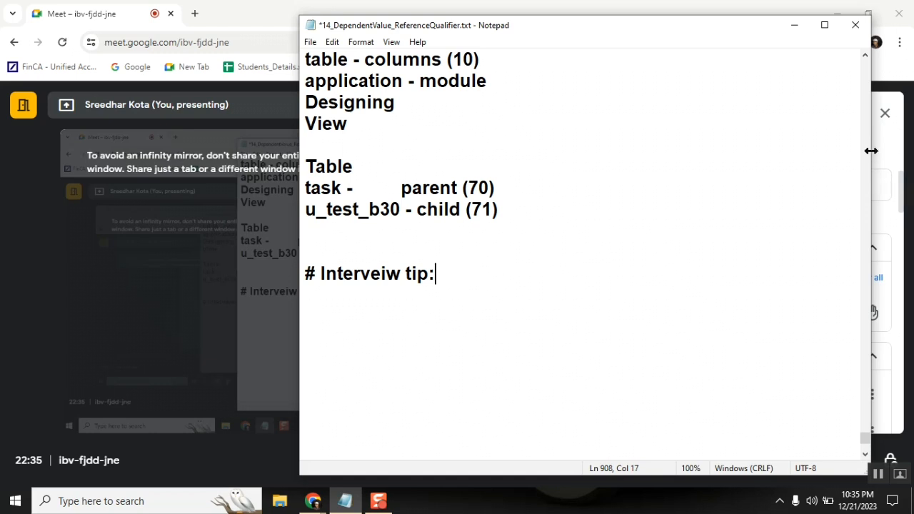
pyautogui.scroll(-3)
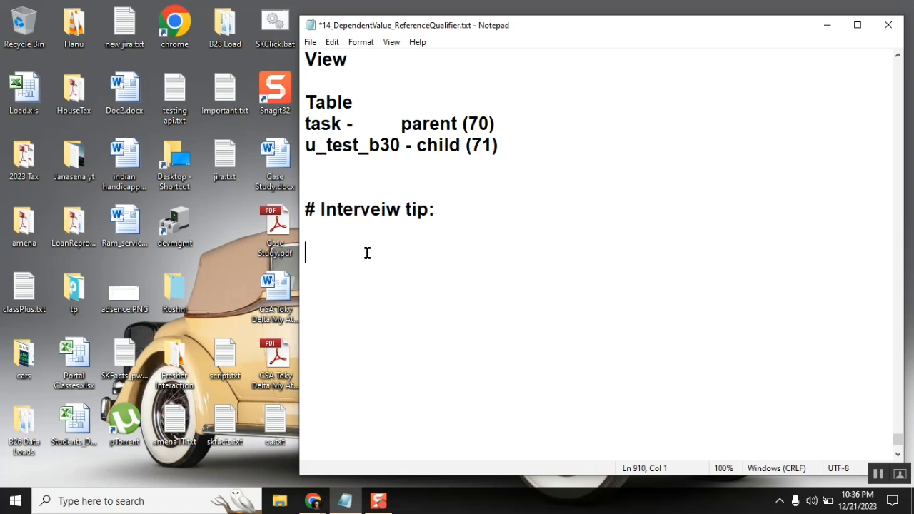
# Write "hesitate" then "if 100% - then only start answering." under the heading, highlighting the 100% figure.
pyautogui.write('he')
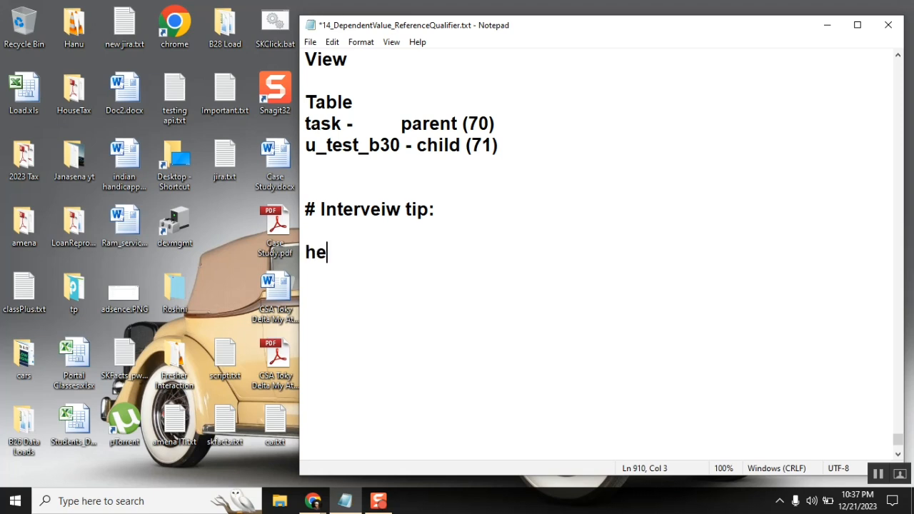
pyautogui.write('sit')
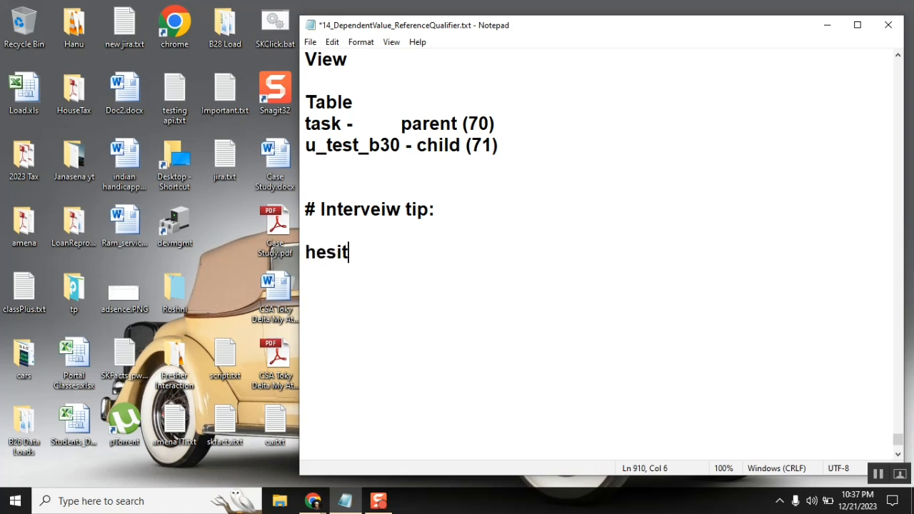
pyautogui.write('ate')
pyautogui.write('if')
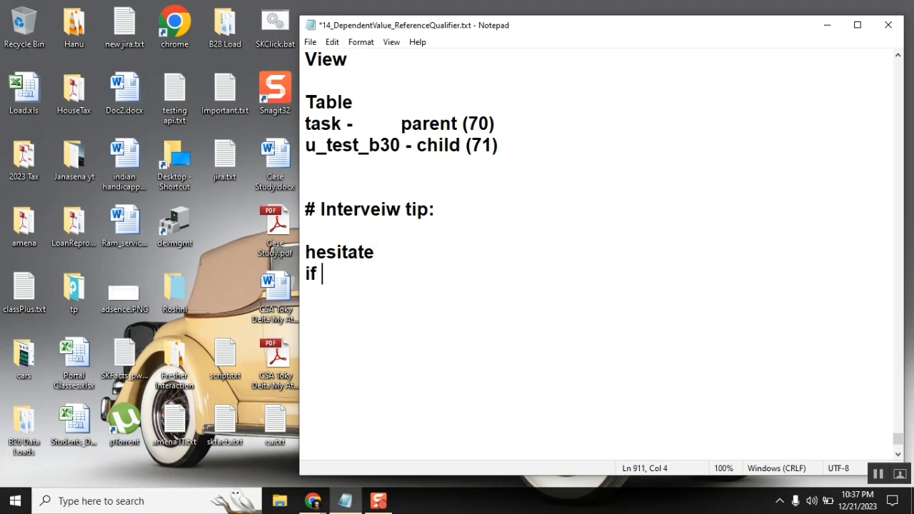
pyautogui.write('100')
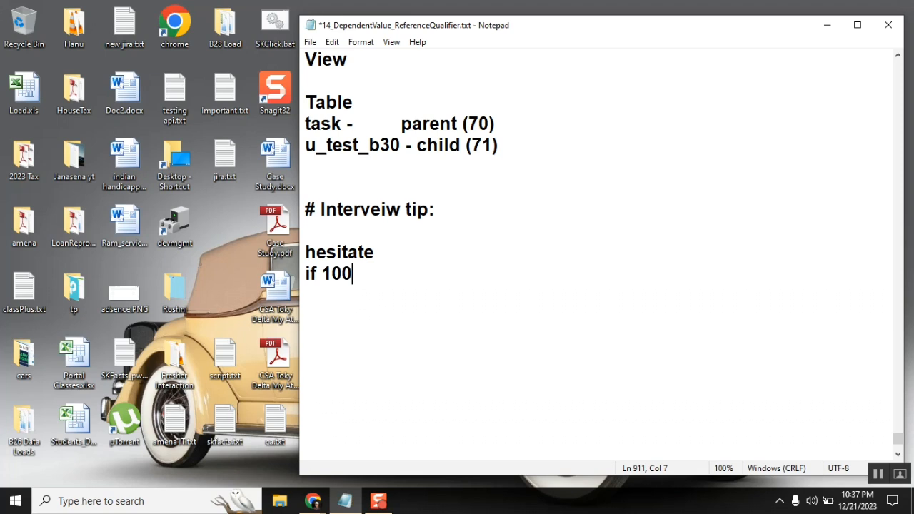
pyautogui.write('%')
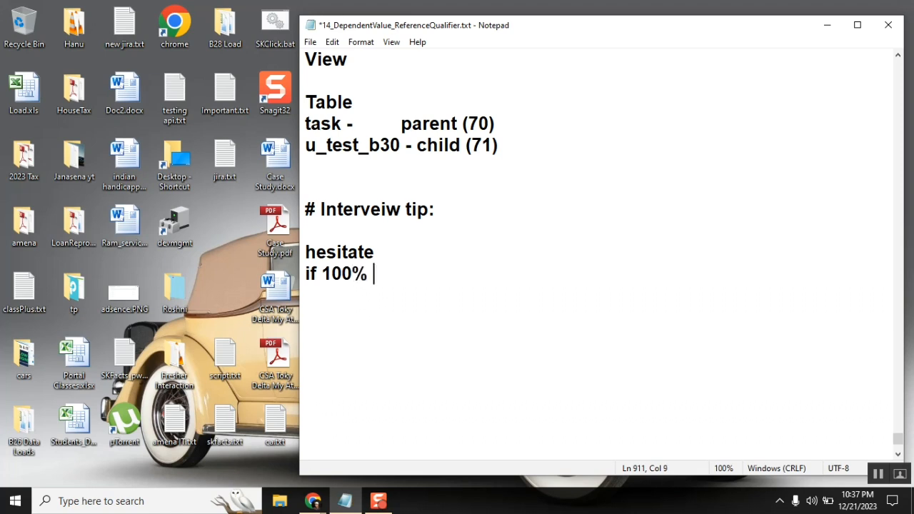
pyautogui.write('- start')
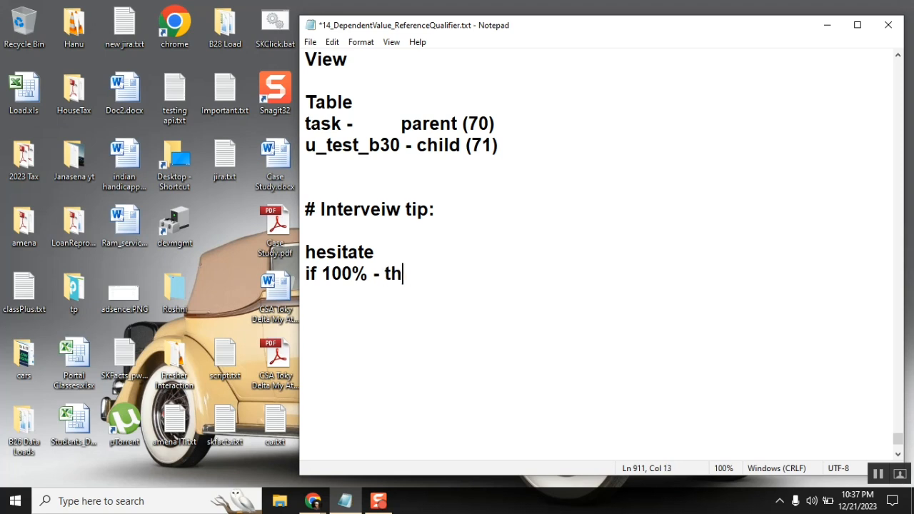
pyautogui.write('en only')
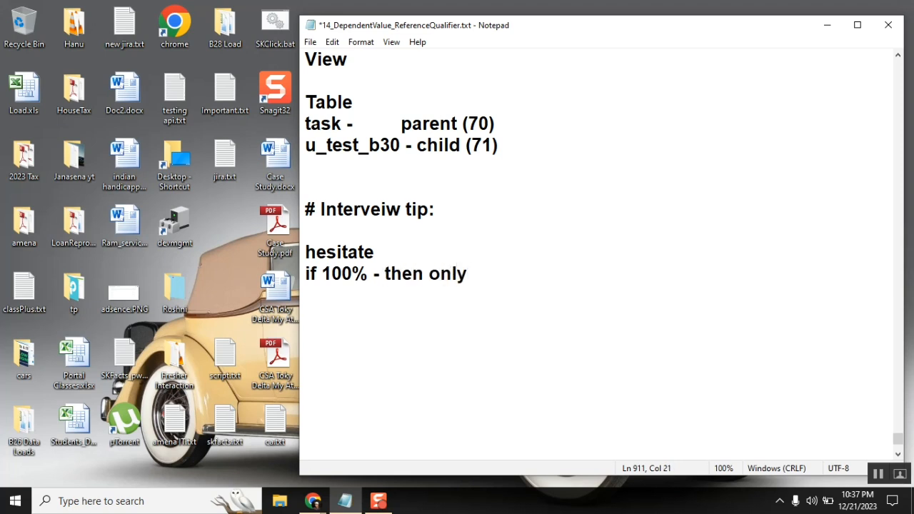
pyautogui.write('start anse')
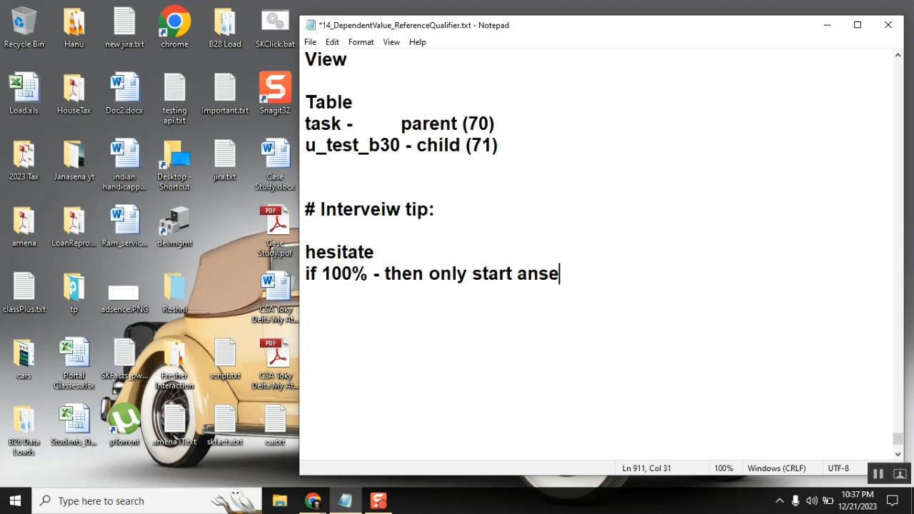
pyautogui.write('w')
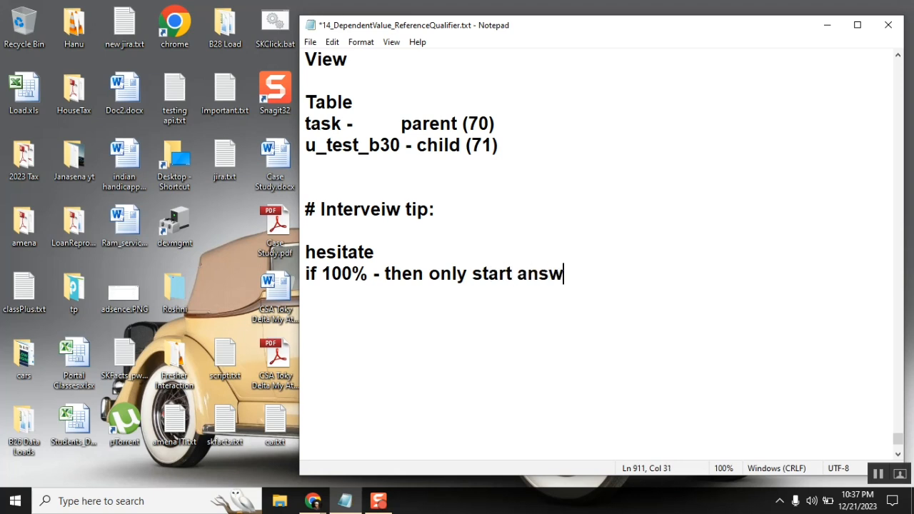
pyautogui.write('ering')
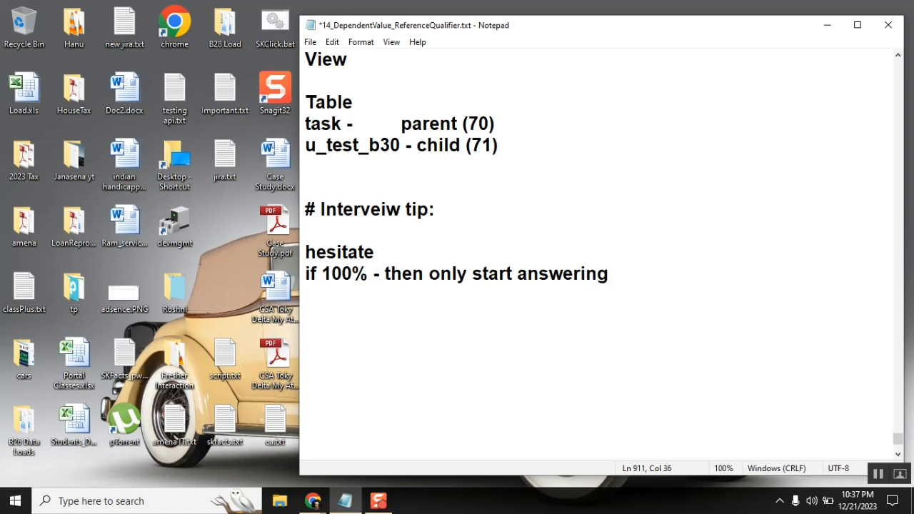
pyautogui.write('.')
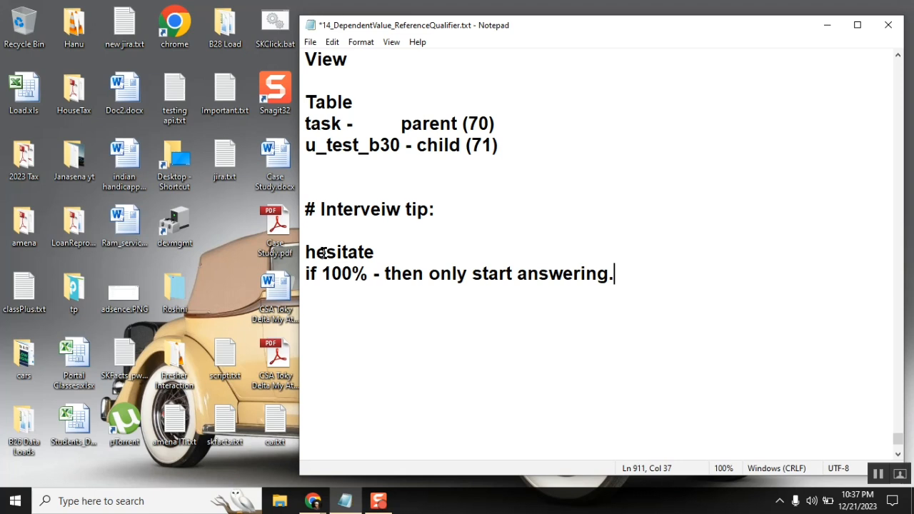
pyautogui.doubleClick(345, 274)
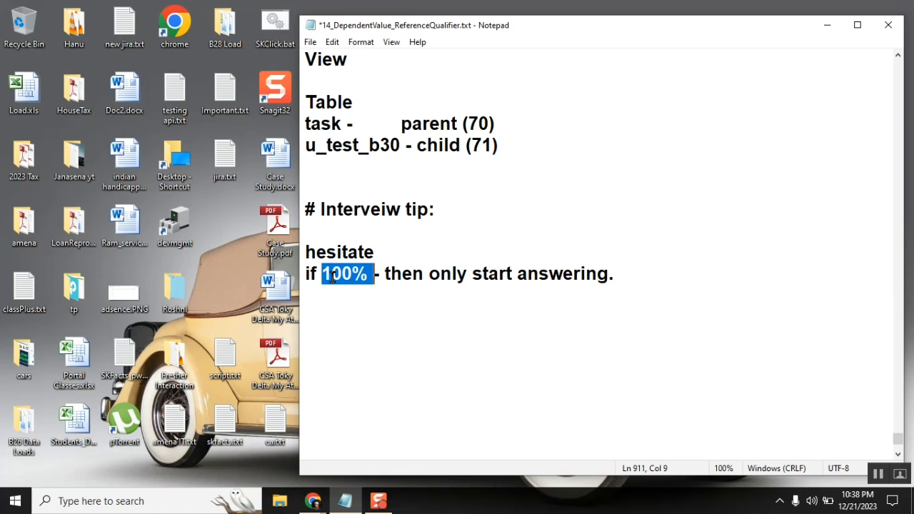
pyautogui.click(346, 275)
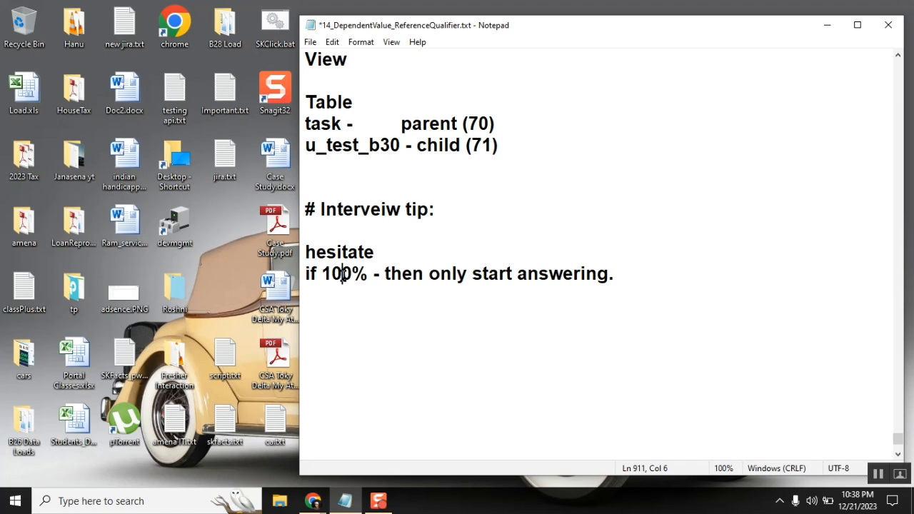
pyautogui.click(615, 274)
pyautogui.write('if')
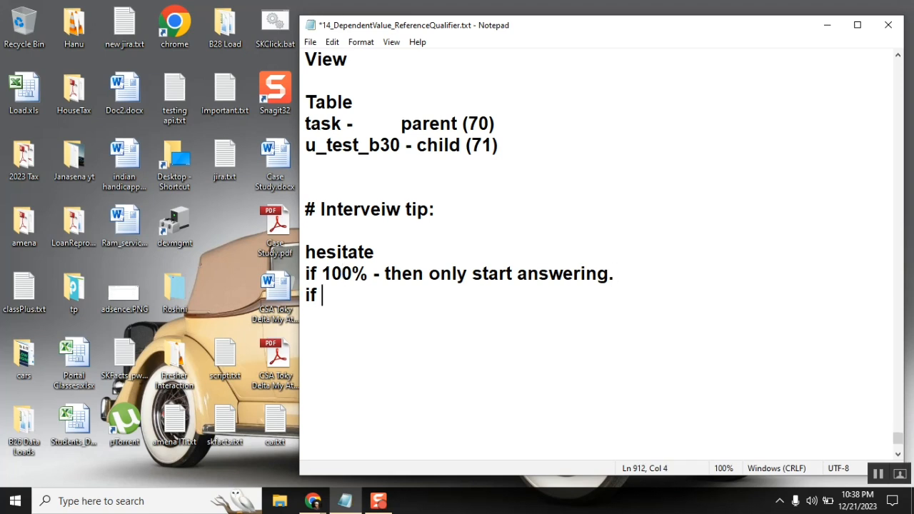
# Write "if you understood your questin correctly, xyz ,, am i correct sir." as the third tip line.
pyautogui.write('you')
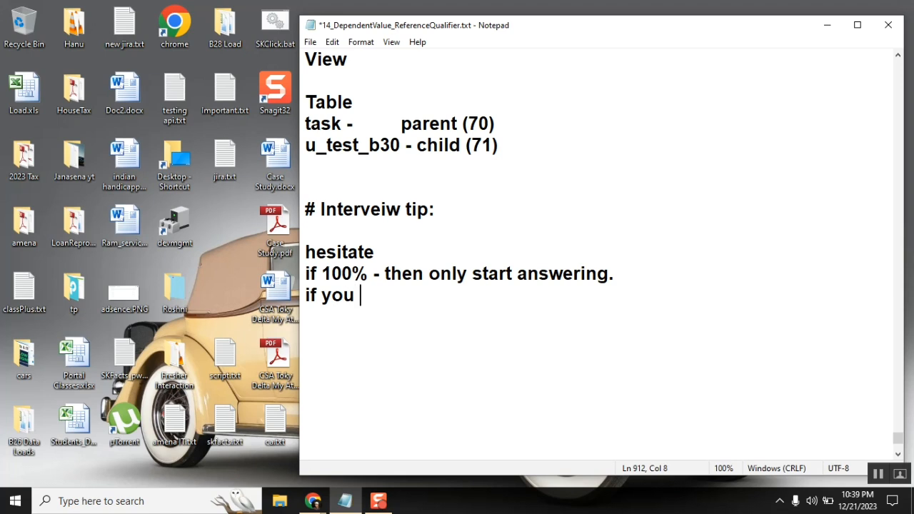
pyautogui.write('underst')
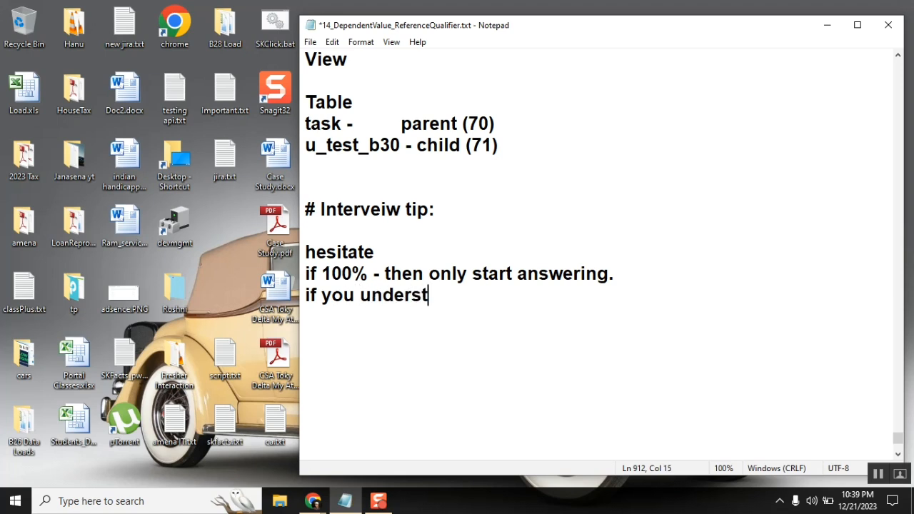
pyautogui.write('ood your questin cor')
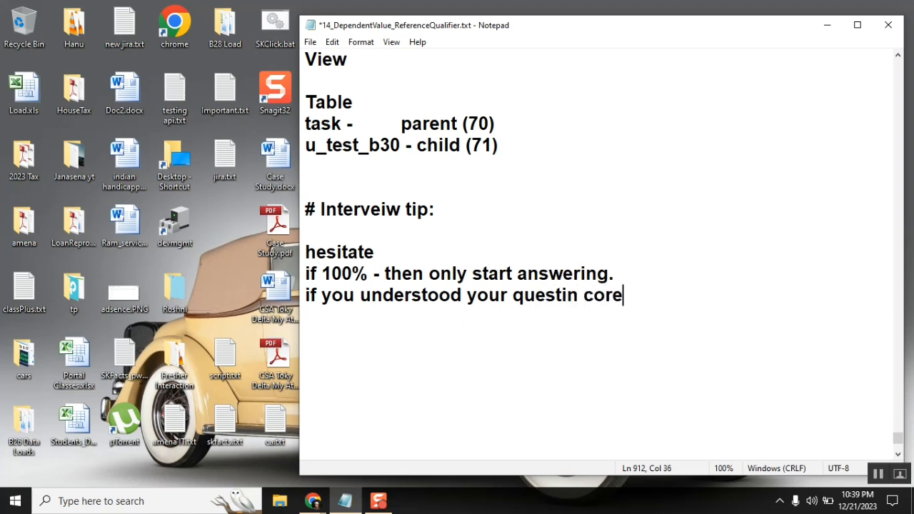
pyautogui.write('ect')
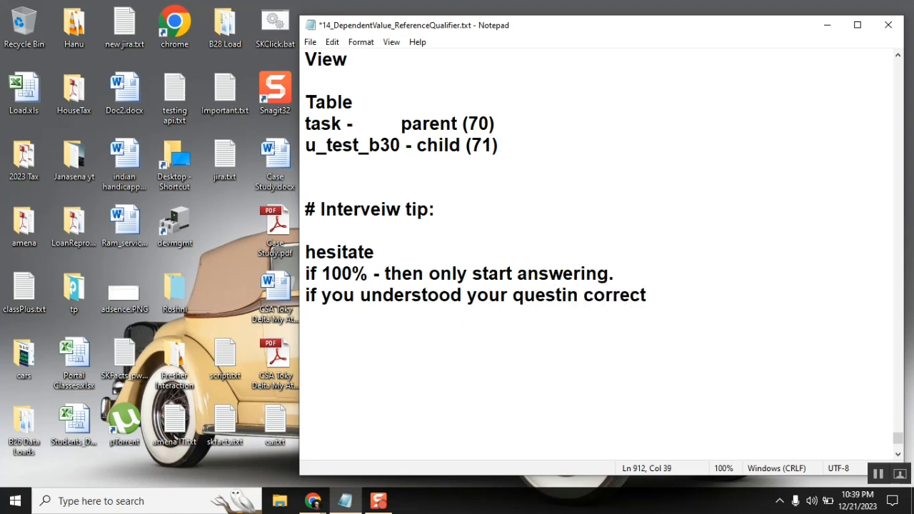
pyautogui.write(',')
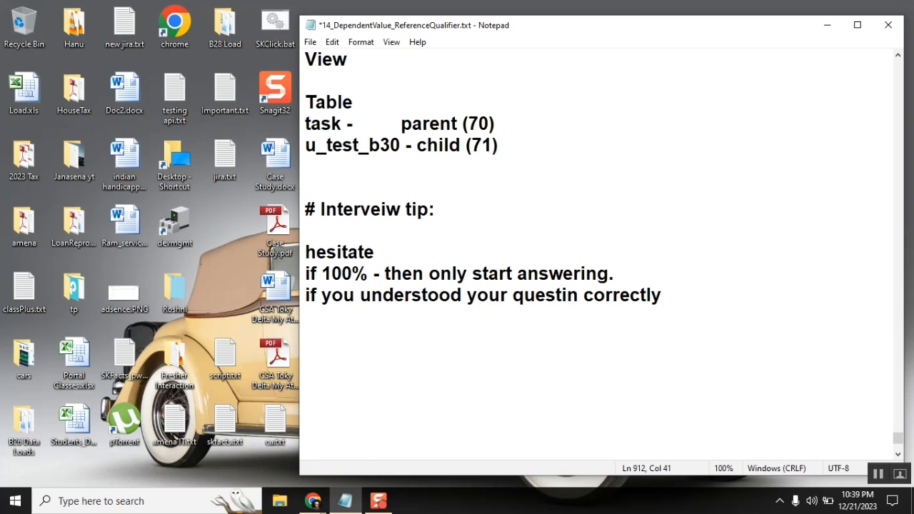
pyautogui.write(',')
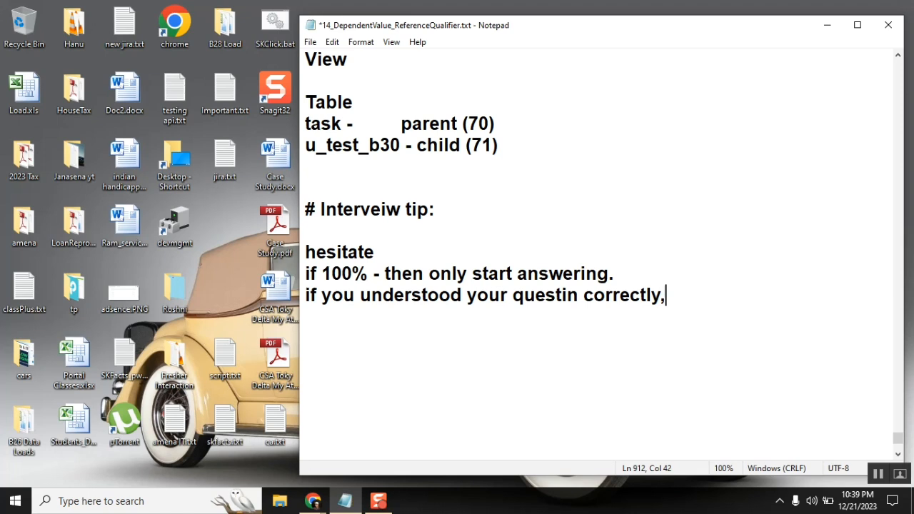
pyautogui.write('x')
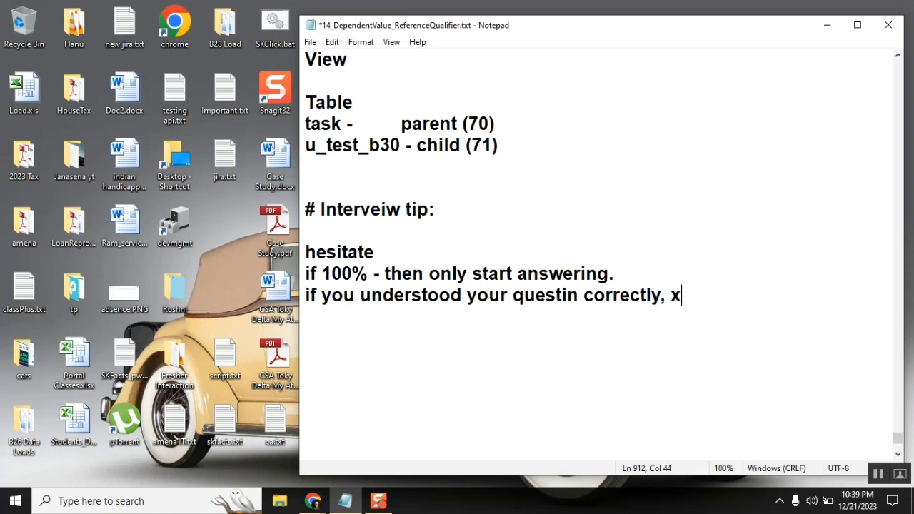
pyautogui.write('yz ,, a')
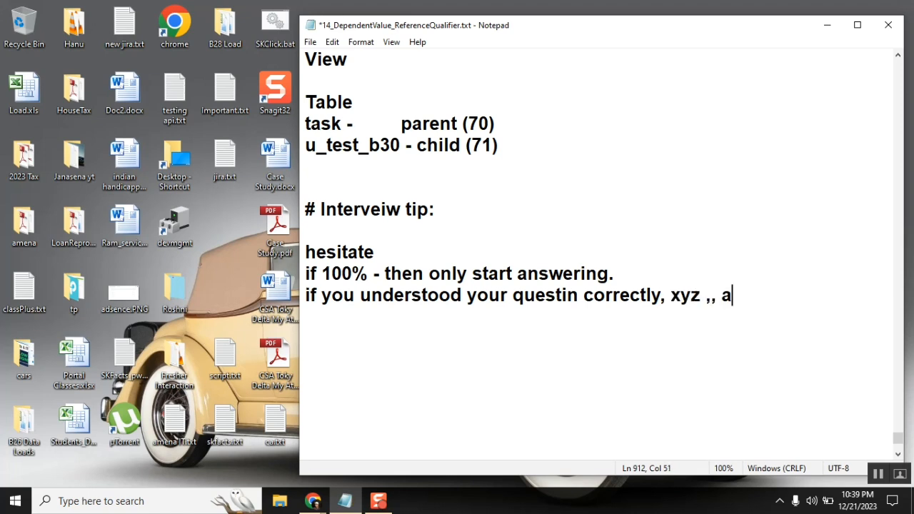
pyautogui.write('m i correc')
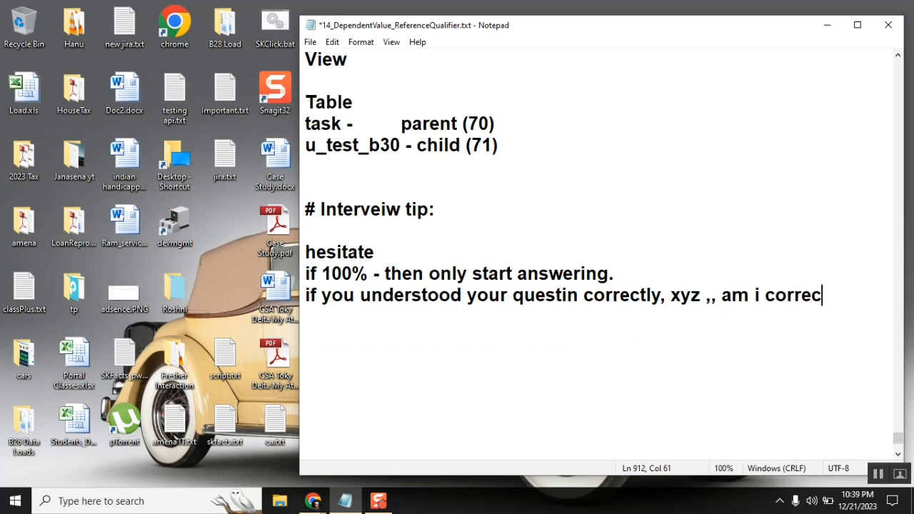
pyautogui.write('sir.')
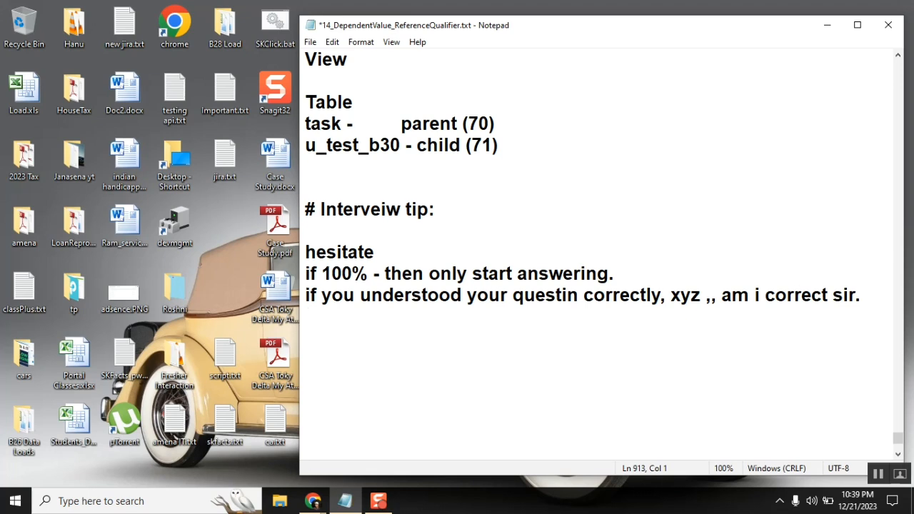
# End the confirming-question line with a spaced trailing dash, "am i correct sir -".
pyautogui.click(860, 295)
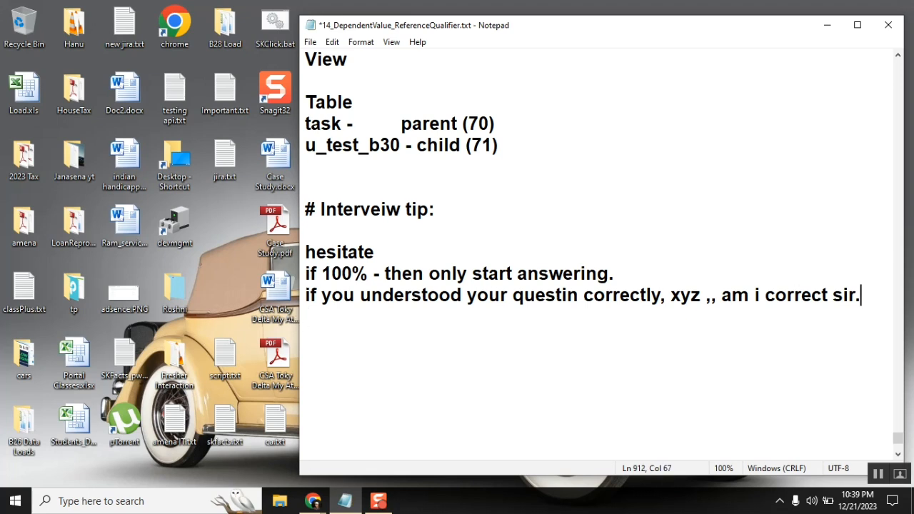
pyautogui.write('-')
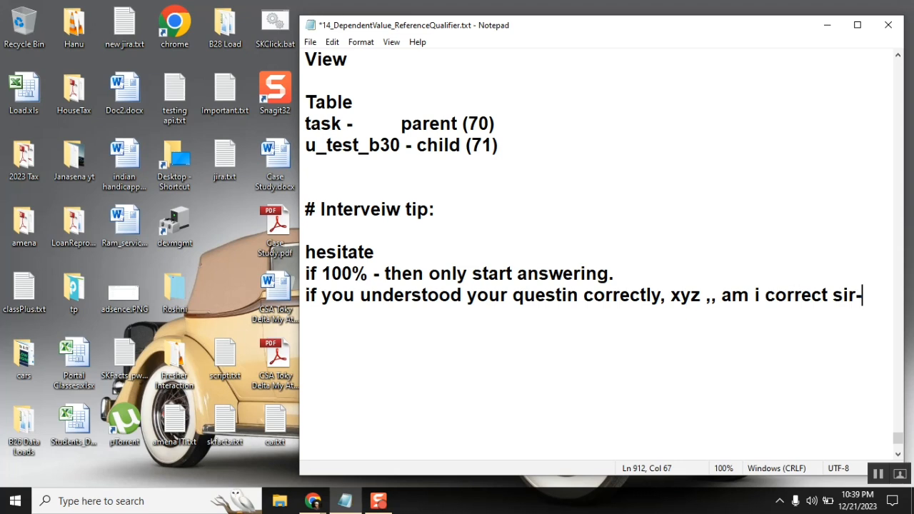
pyautogui.press('Backspace')
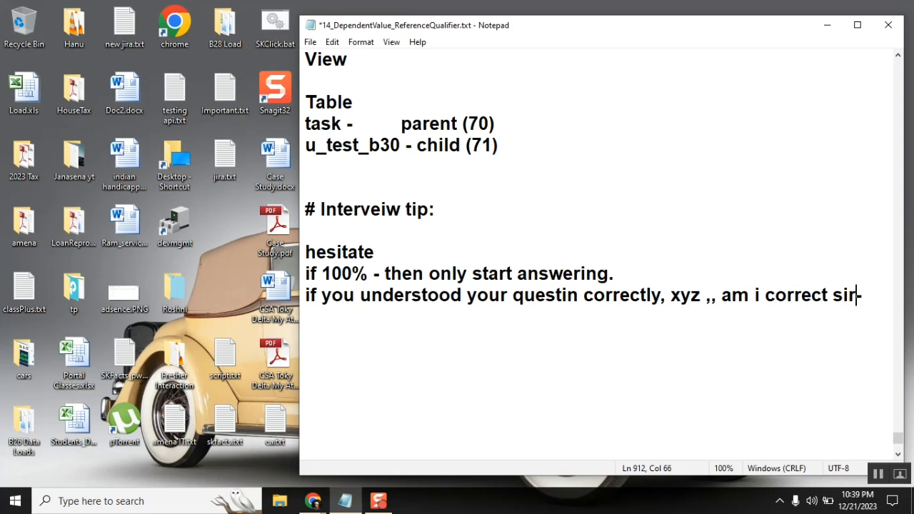
pyautogui.write('-')
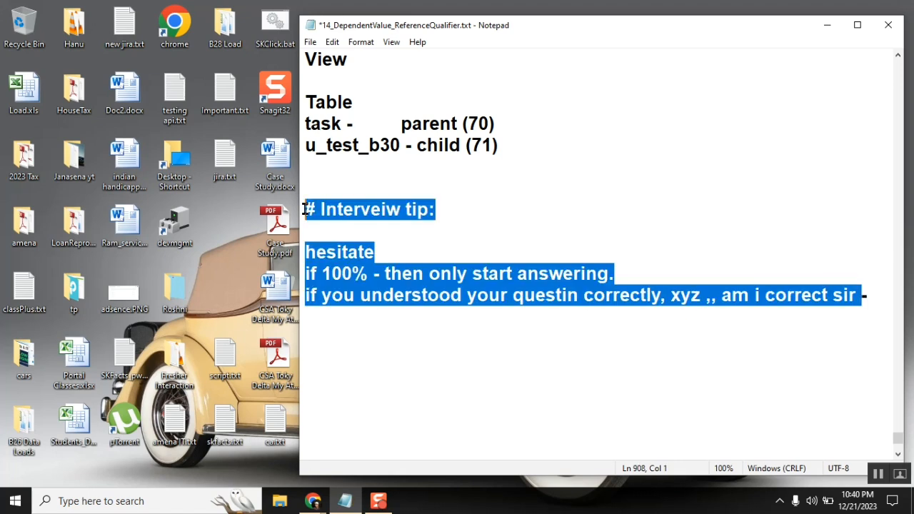
pyautogui.click(409, 235)
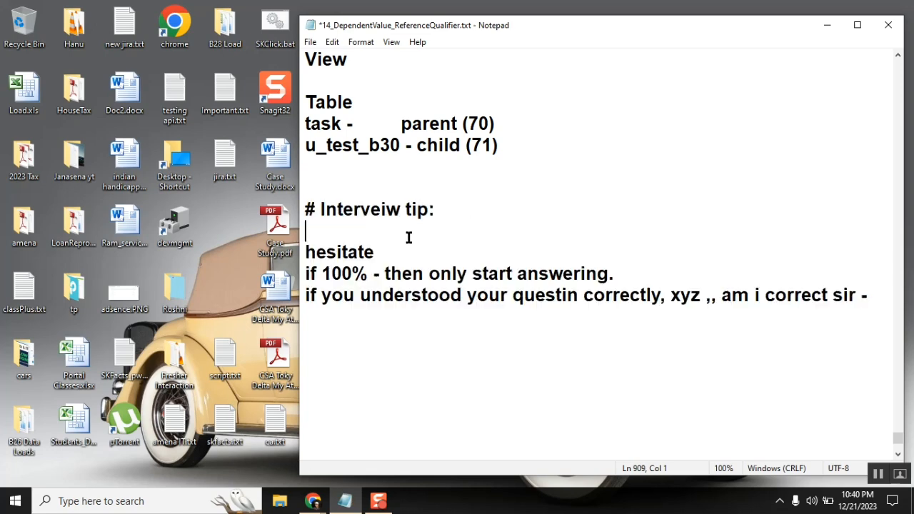
pyautogui.doubleClick(340, 252)
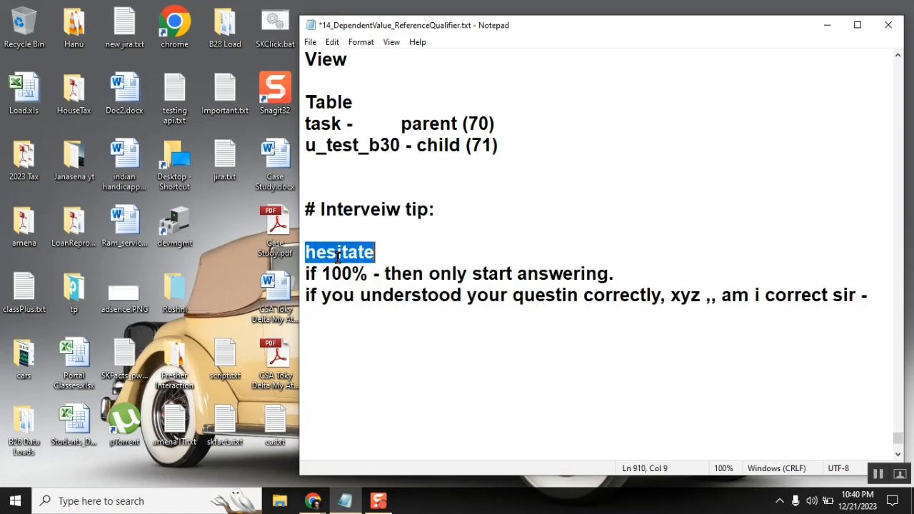
pyautogui.doubleClick(347, 275)
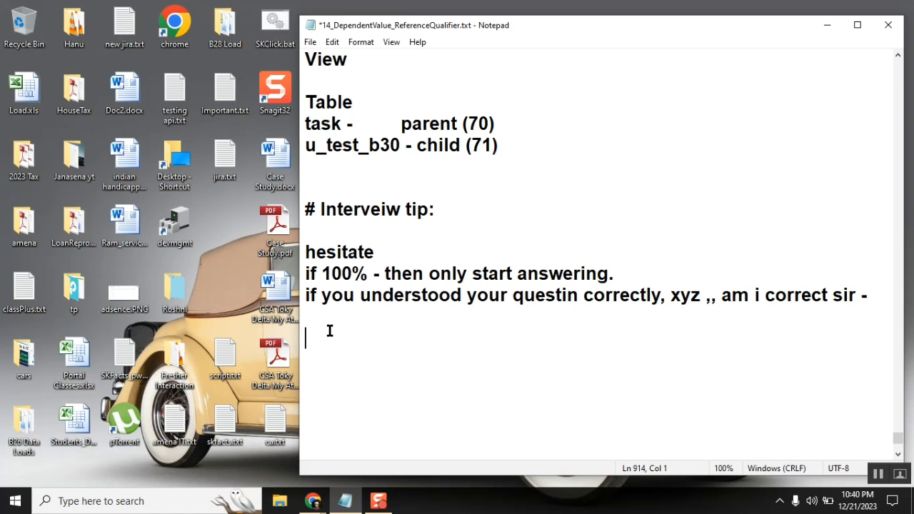
# Write the "30:" example with "q: tell about abc?" and "a: 15 mins".
pyautogui.write('30:')
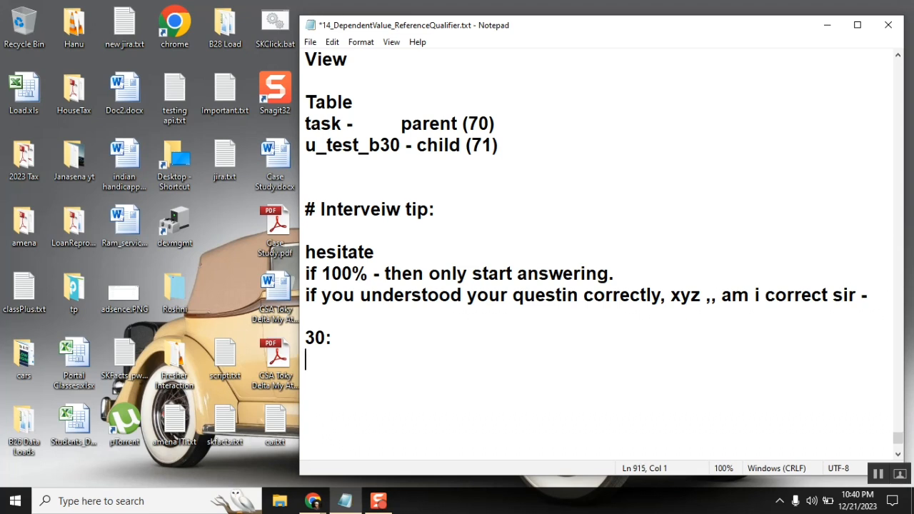
pyautogui.write('q')
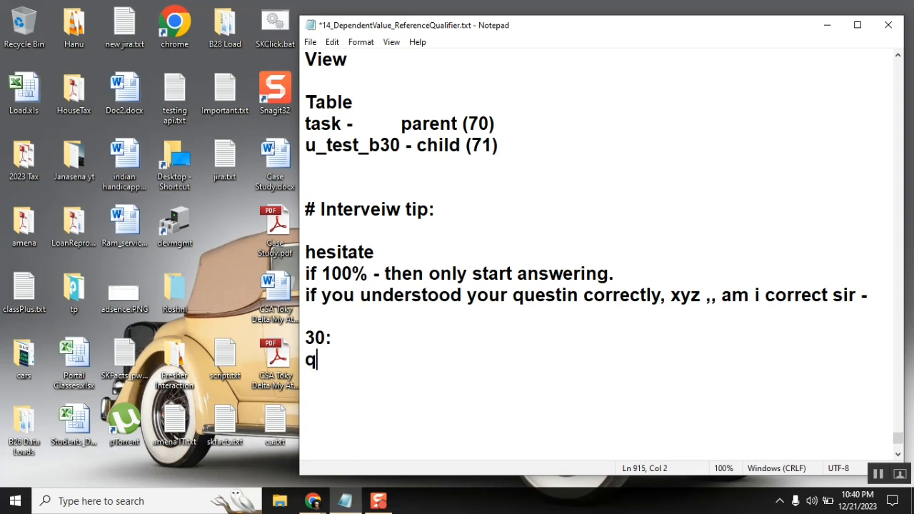
pyautogui.write(':')
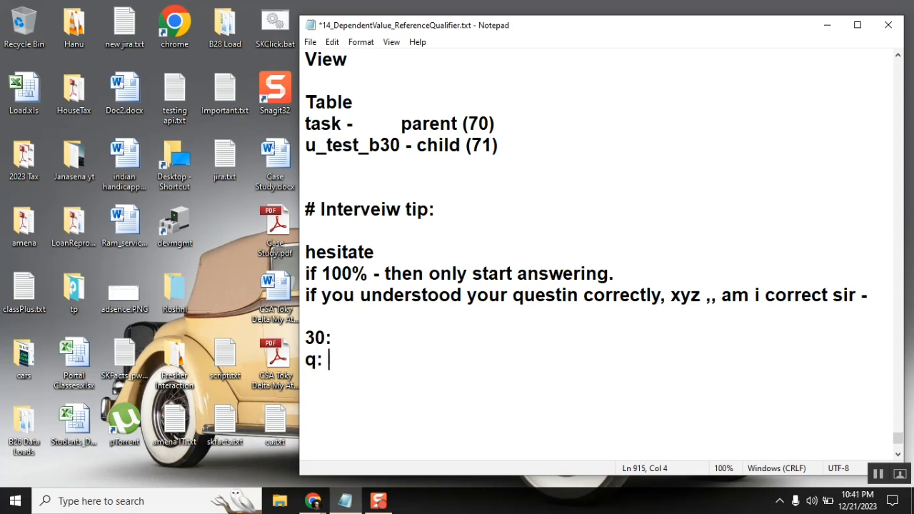
pyautogui.write('tell abo')
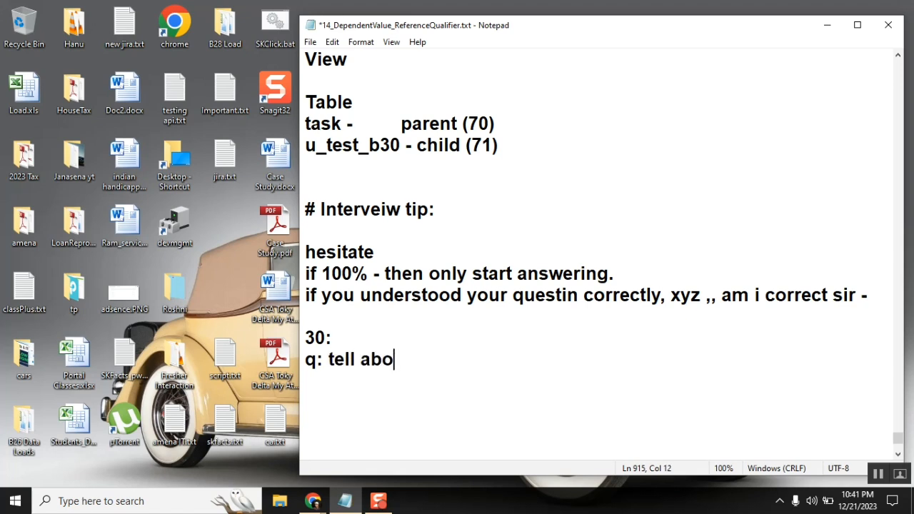
pyautogui.write('ut abc')
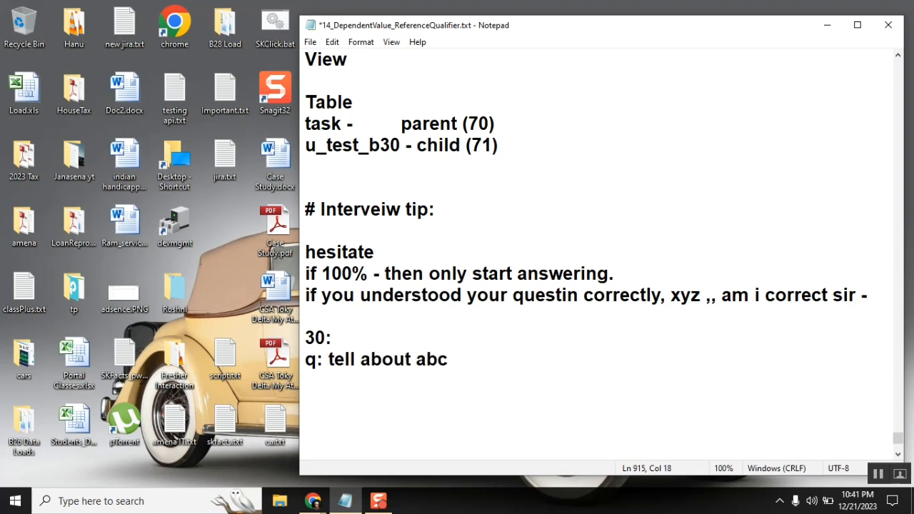
pyautogui.write('?')
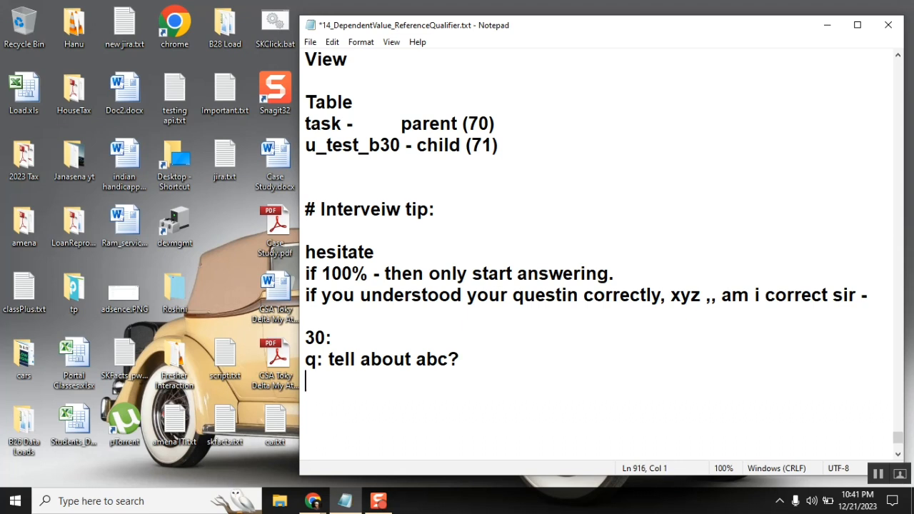
pyautogui.write('a:')
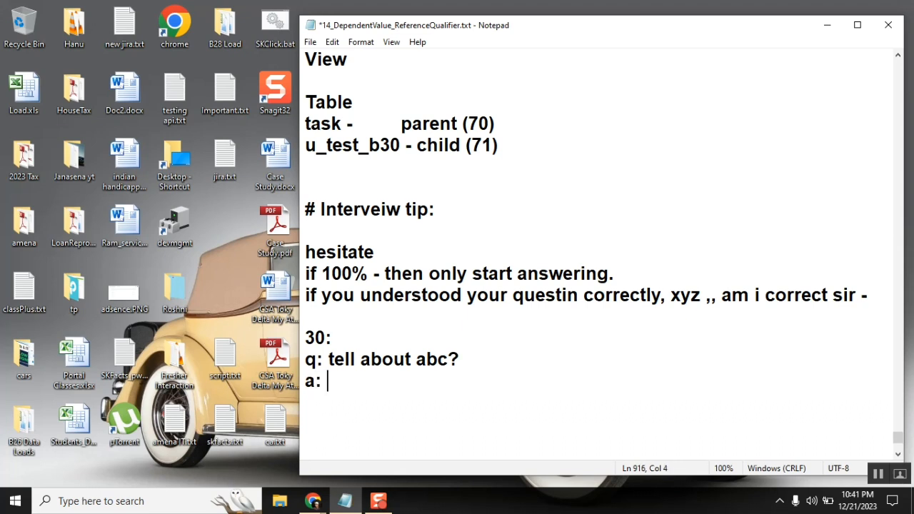
pyautogui.write('15 min')
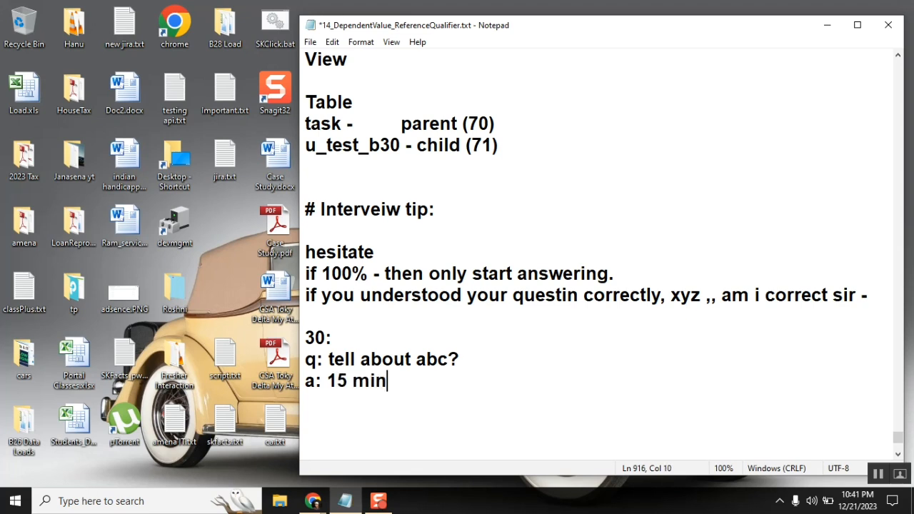
pyautogui.write('s')
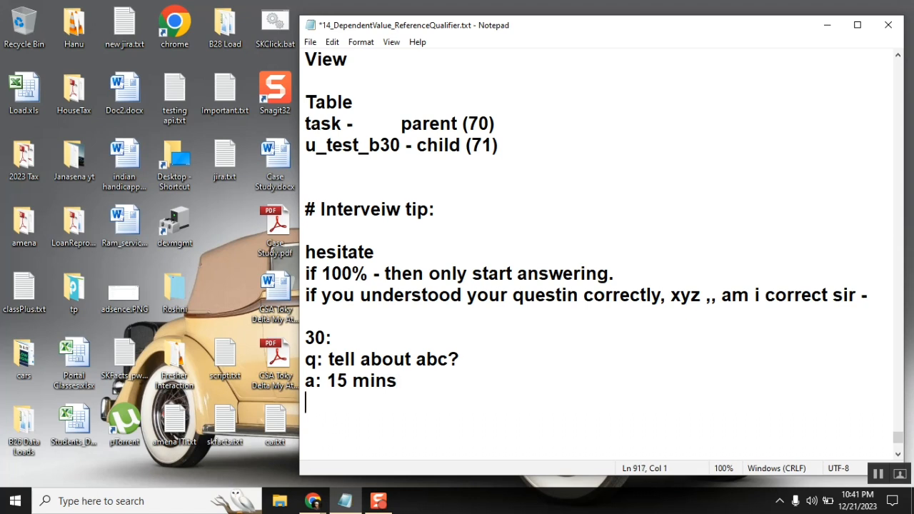
# Add the verdict line "selected or rejected." and highlight rejected, selected and the 15 mins answer.
pyautogui.write('s')
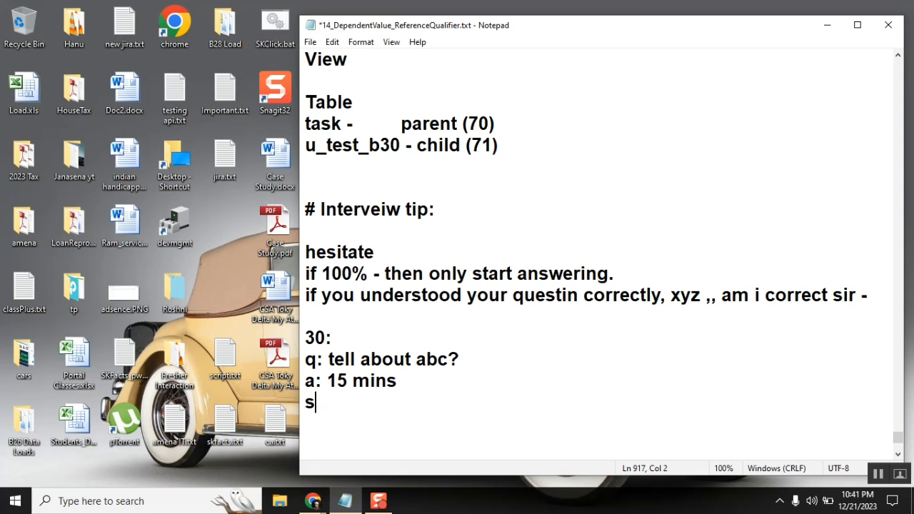
pyautogui.write('ele')
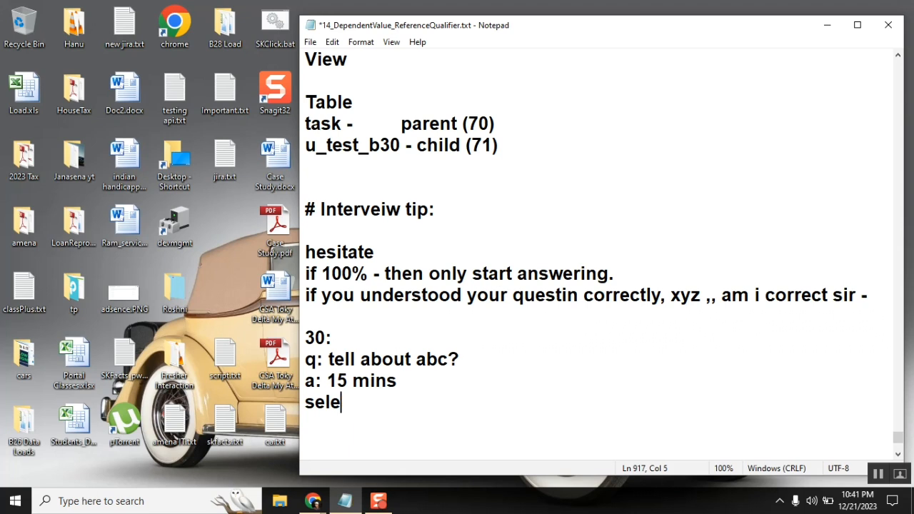
pyautogui.write('cted or rejec')
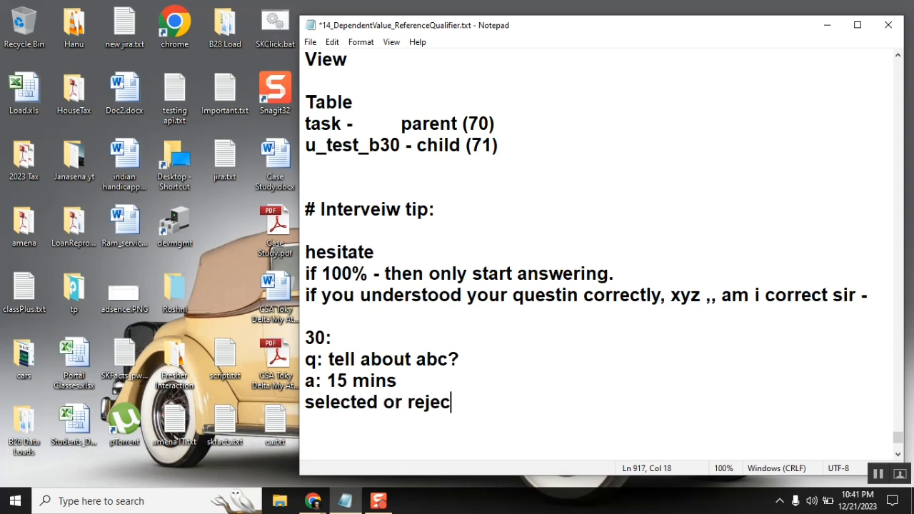
pyautogui.write('ted.')
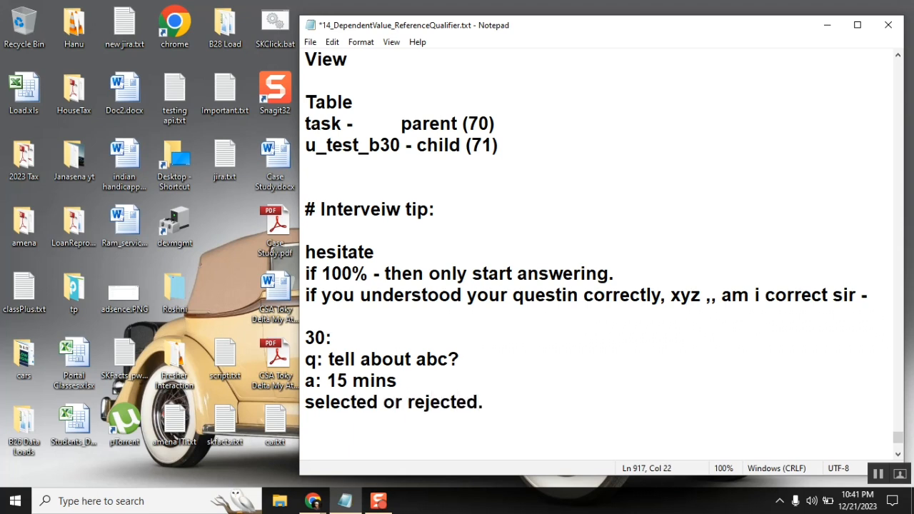
pyautogui.click(484, 403)
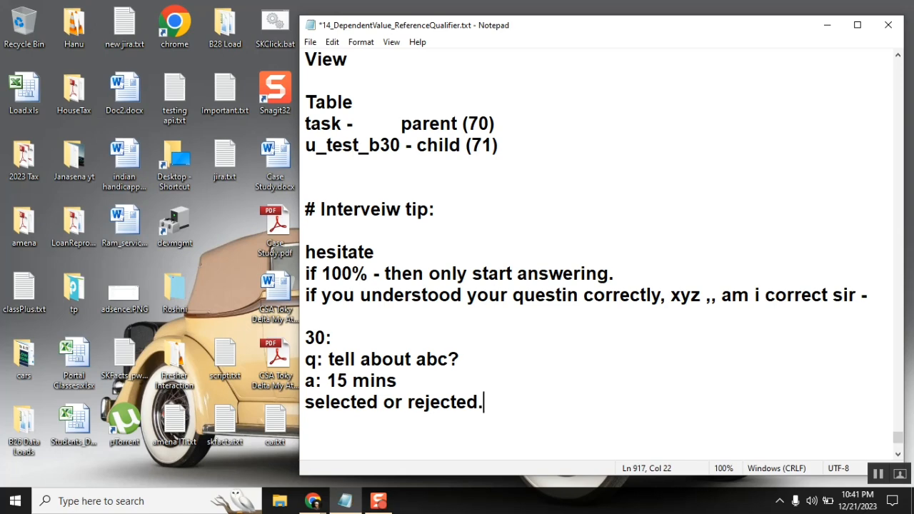
pyautogui.doubleClick(443, 401)
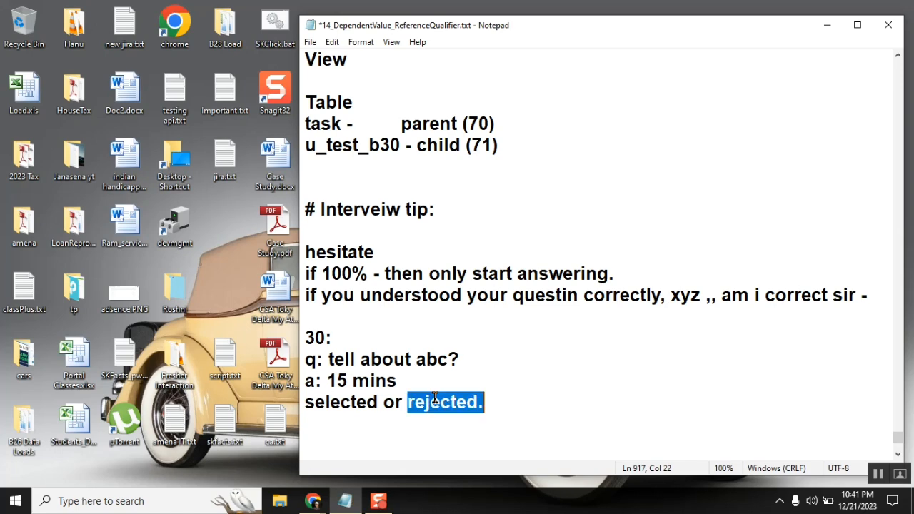
pyautogui.click(337, 380)
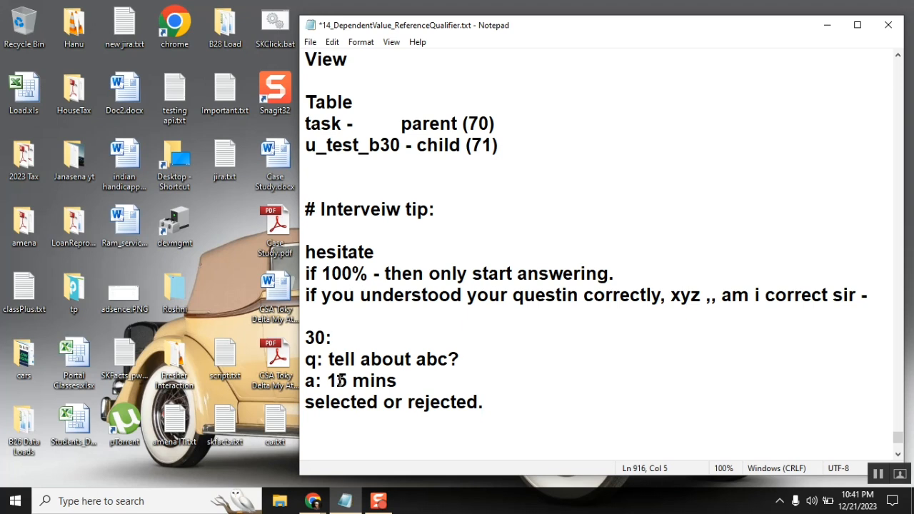
pyautogui.doubleClick(343, 403)
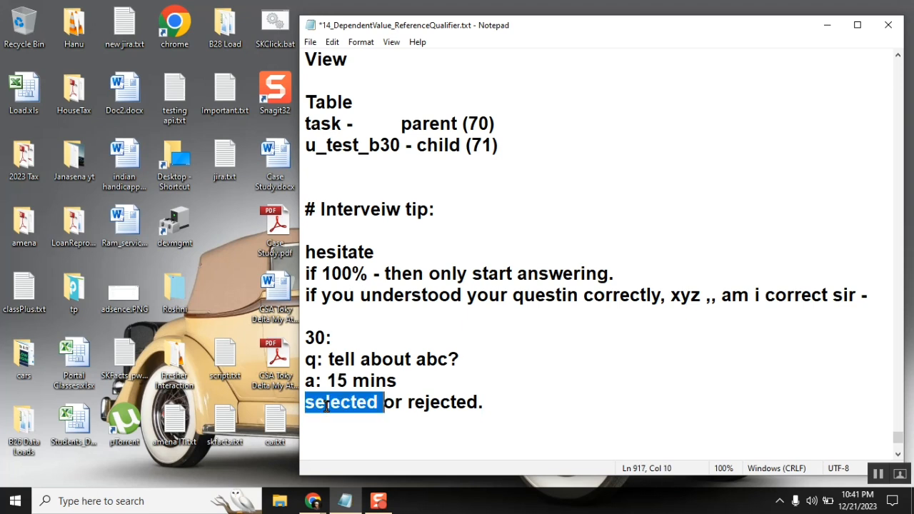
pyautogui.doubleClick(338, 380)
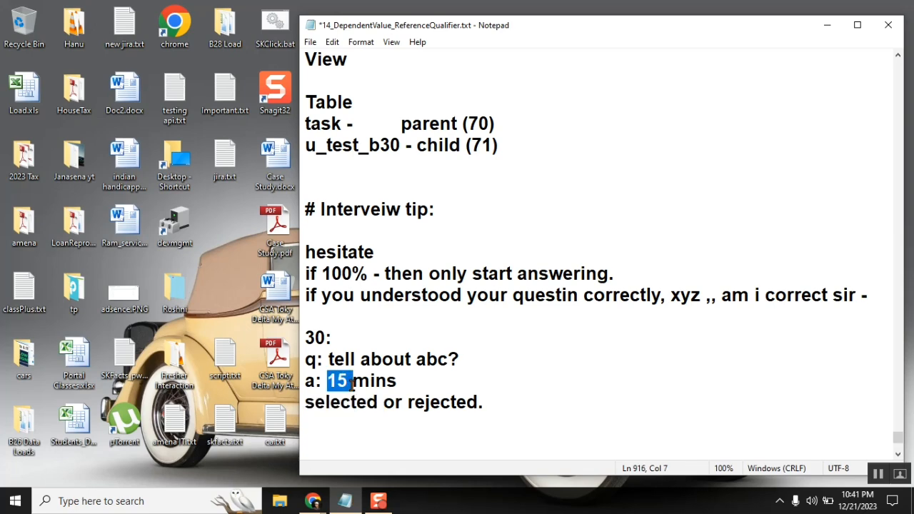
# Point out abc, tell and rejected in the Q&A example by highlighting them in turn.
pyautogui.click(400, 380)
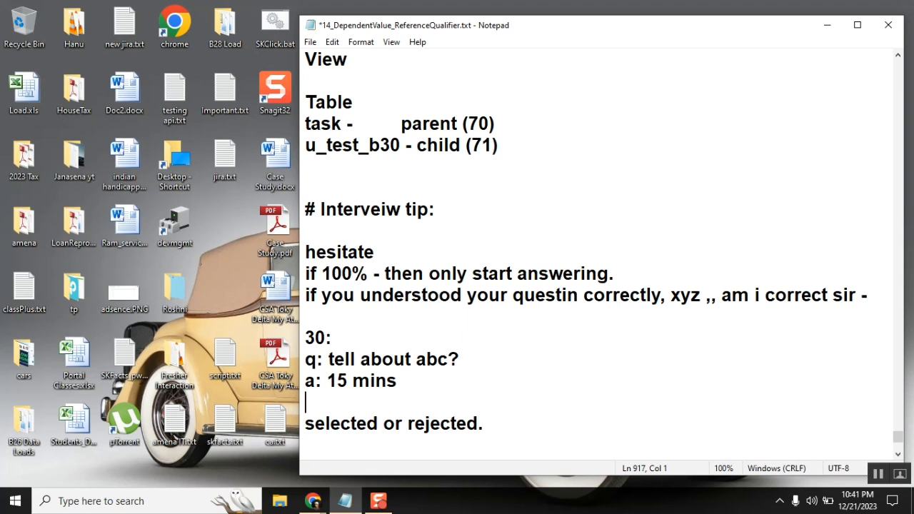
pyautogui.doubleClick(429, 360)
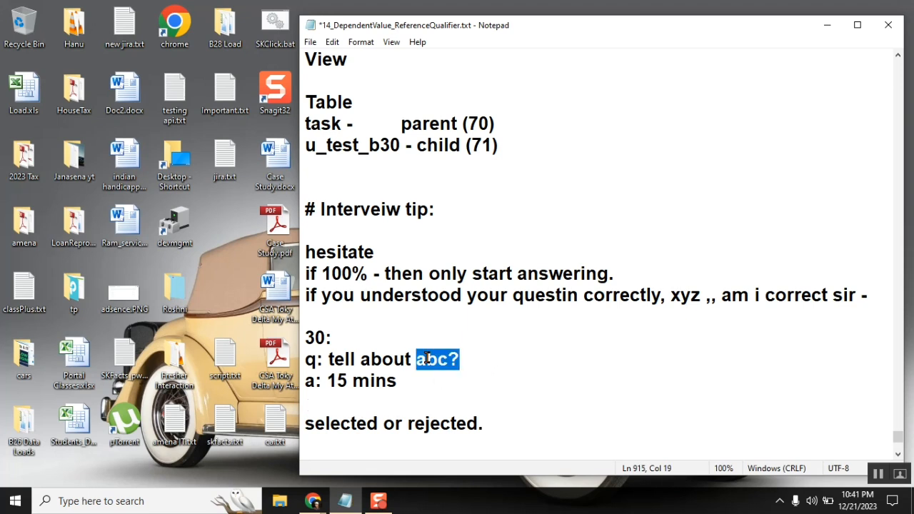
pyautogui.doubleClick(443, 423)
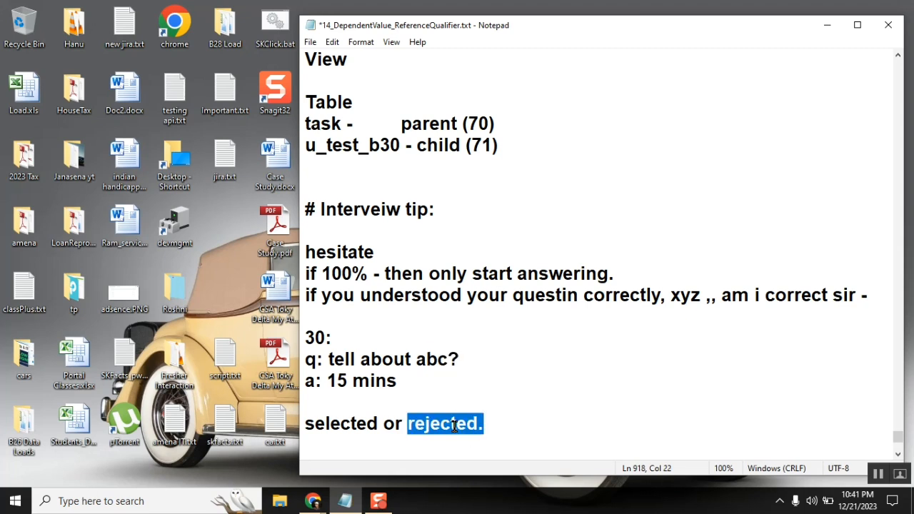
pyautogui.doubleClick(343, 359)
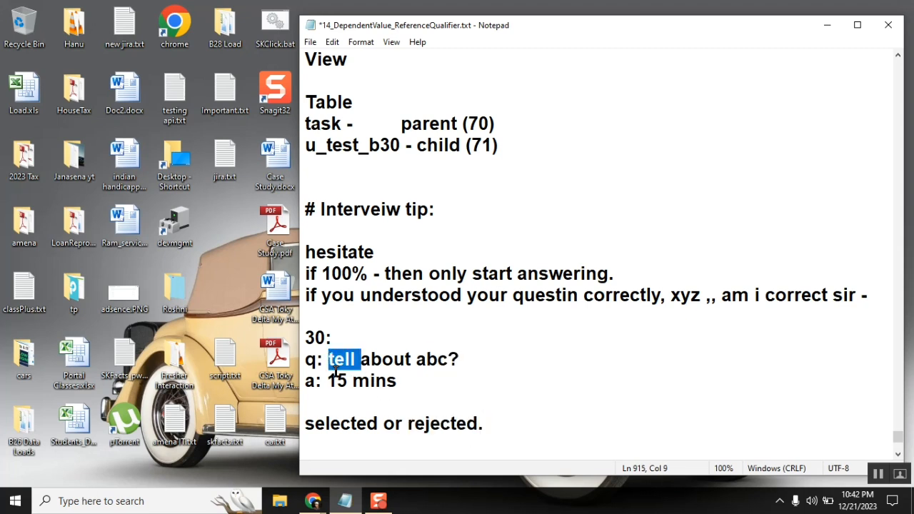
pyautogui.doubleClick(337, 380)
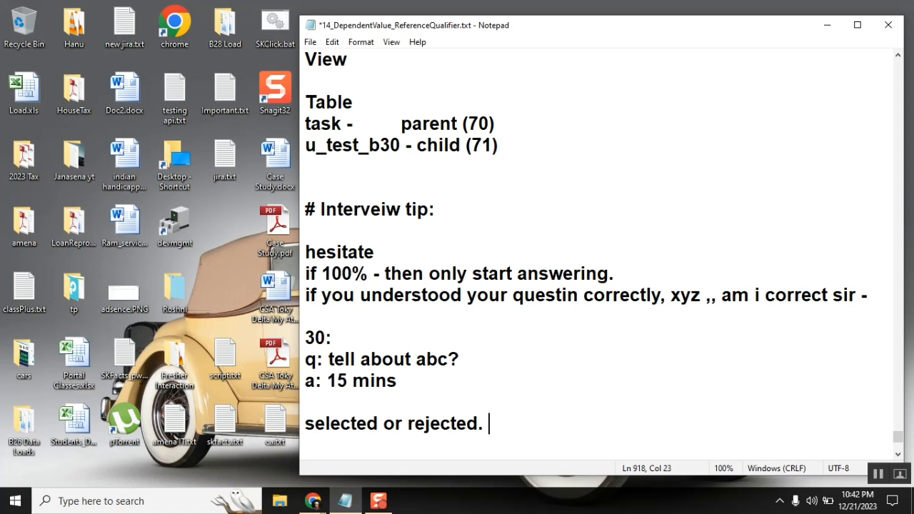
# Append "(communication skills is bad)" to the verdict line and highlight the note.
pyautogui.write('(comm')
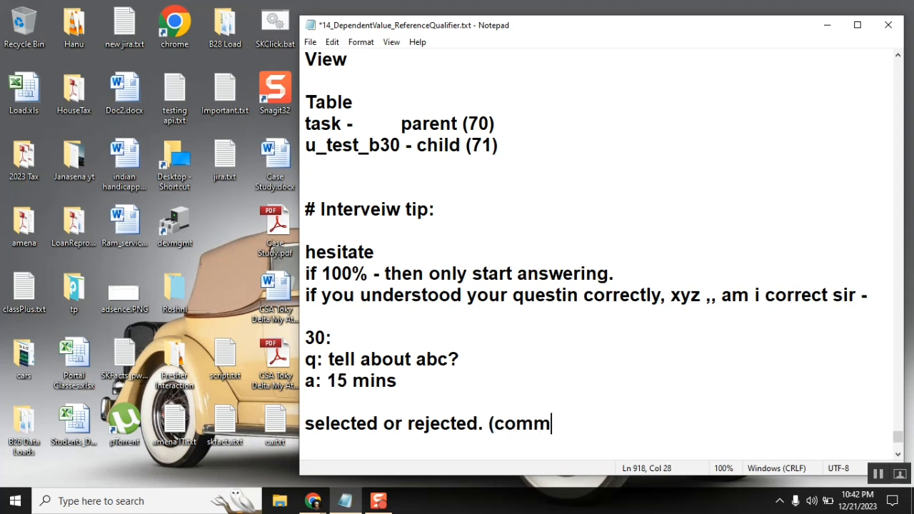
pyautogui.write('unicaton skill')
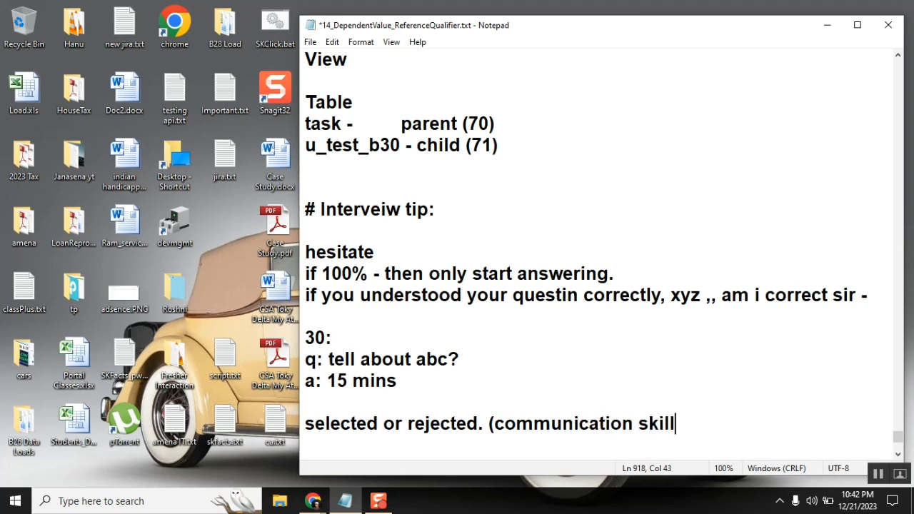
pyautogui.write('s is bad')
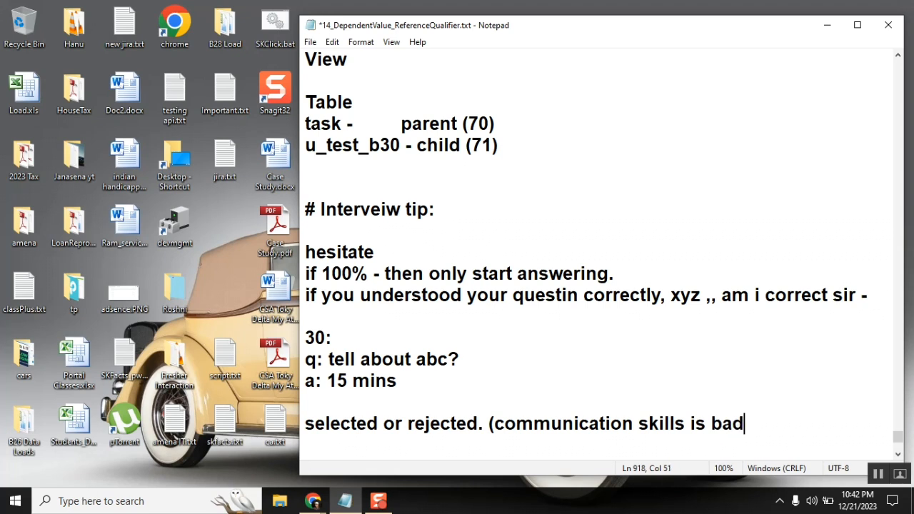
pyautogui.moveTo(750, 423); pyautogui.dragTo(639, 423)
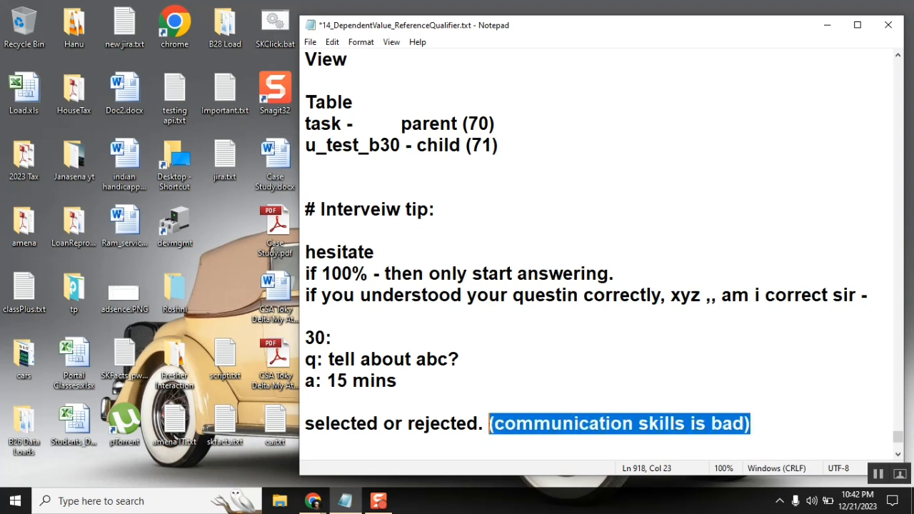
# Highlight the 15 mins answer and then the whole "tell about abc?" question line.
pyautogui.doubleClick(360, 380)
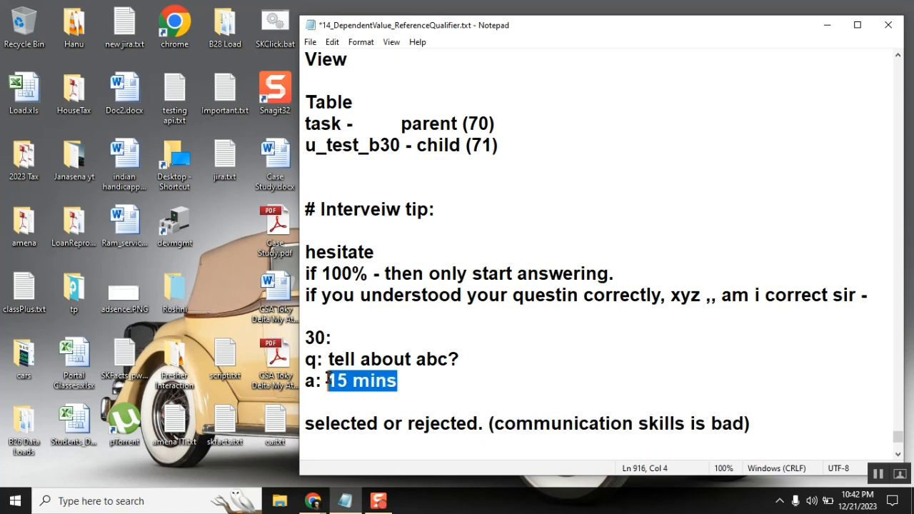
pyautogui.click(756, 423)
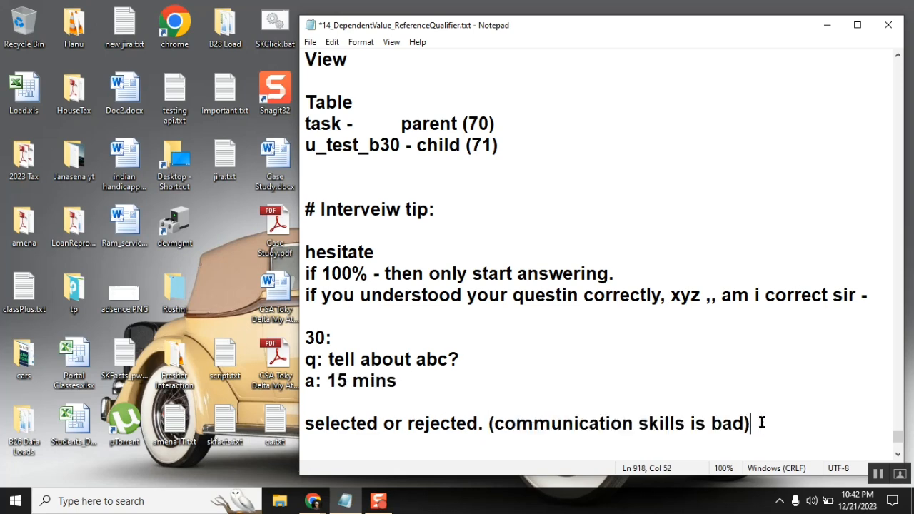
pyautogui.click(308, 359)
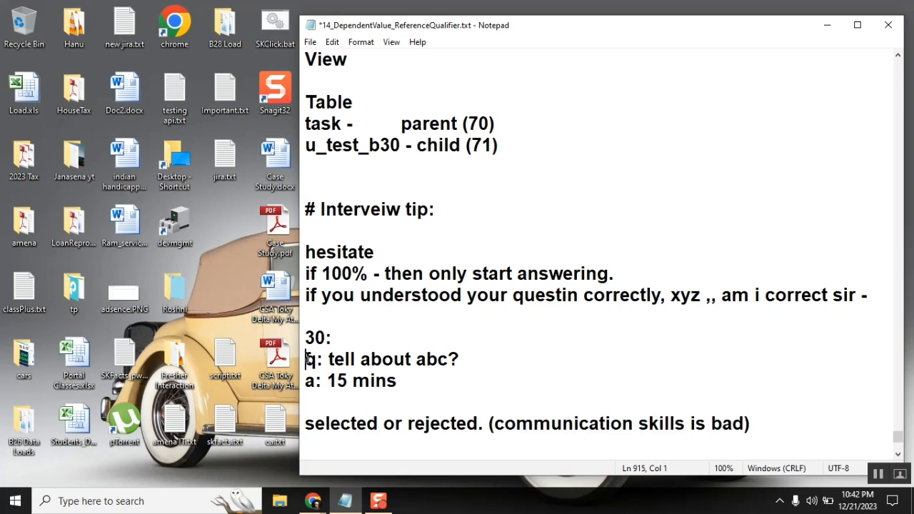
pyautogui.tripleClick(383, 360)
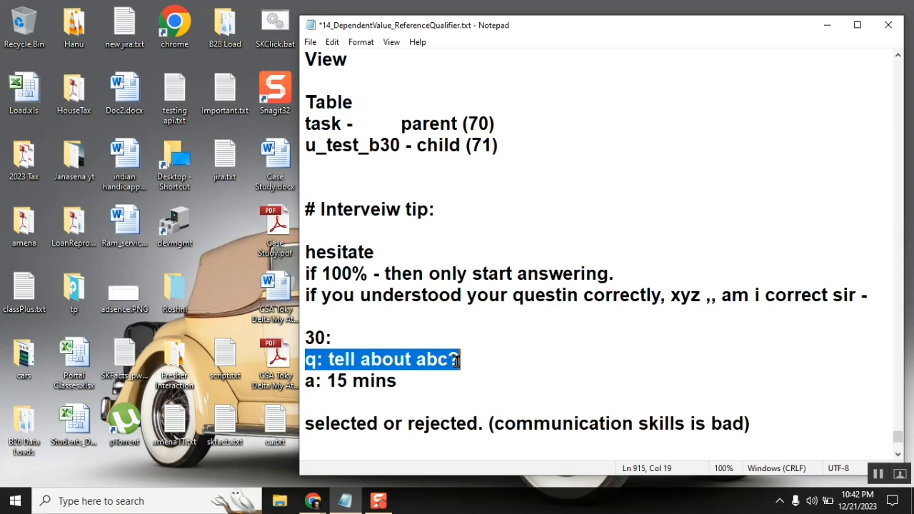
pyautogui.scroll(-3)
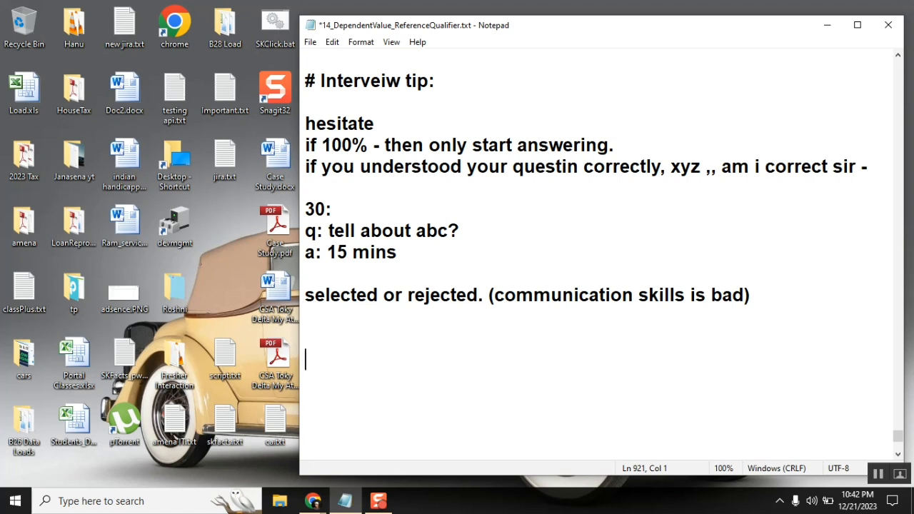
# Write the movie line "sankarabharam (classic) : adivi ramudu (mass)", inserting "(classic)" after the first title.
pyautogui.write('sanka')
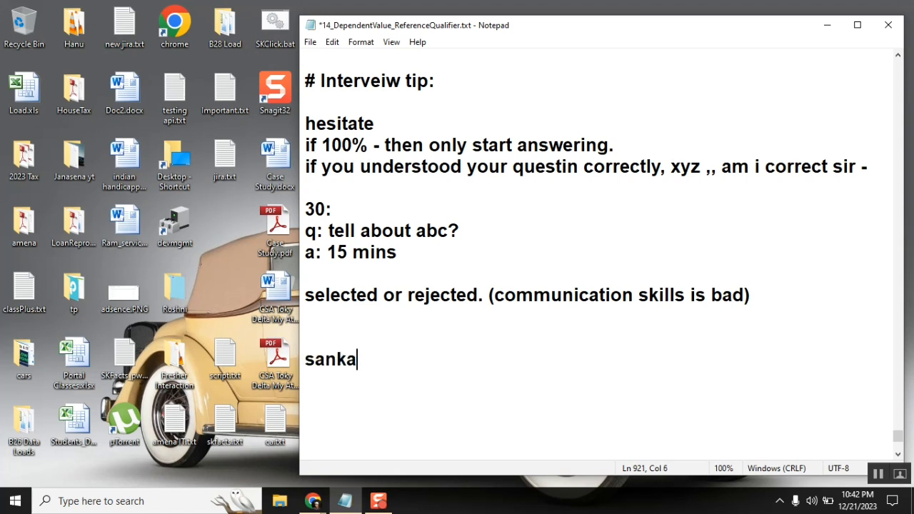
pyautogui.write('rabharam')
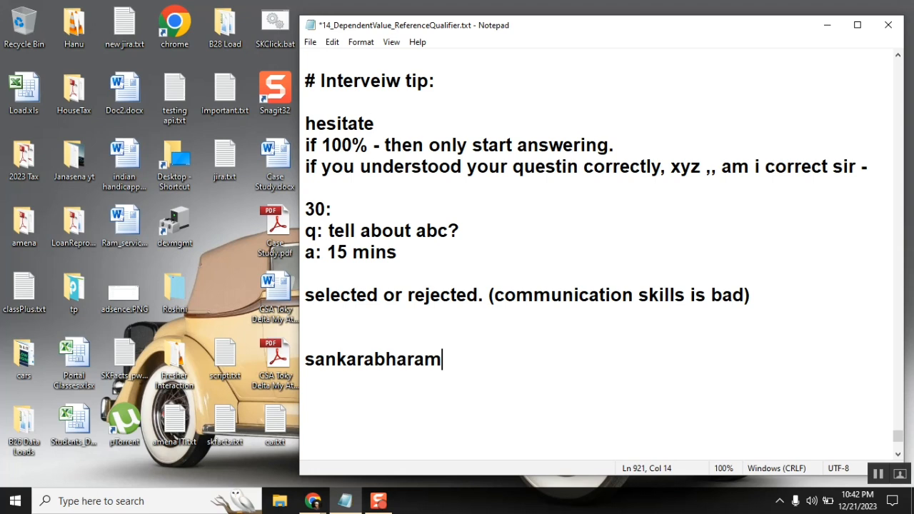
pyautogui.write(':')
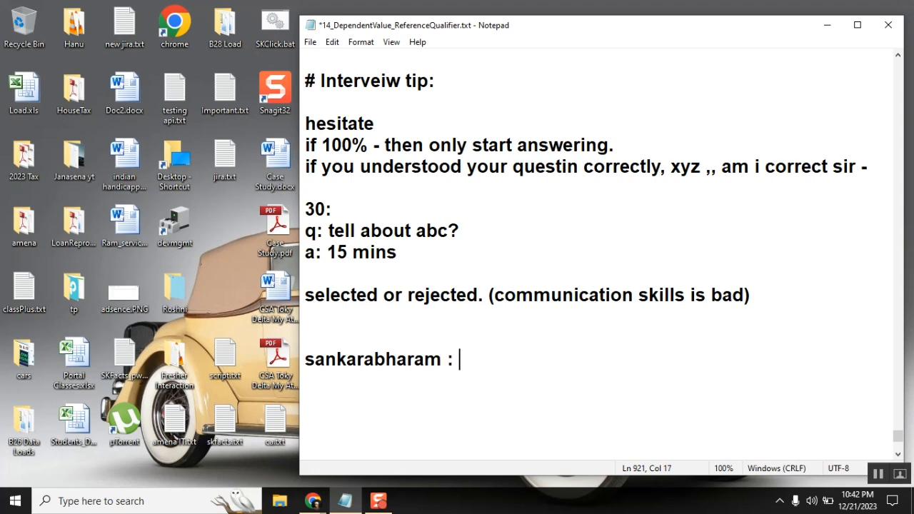
pyautogui.write('adivi')
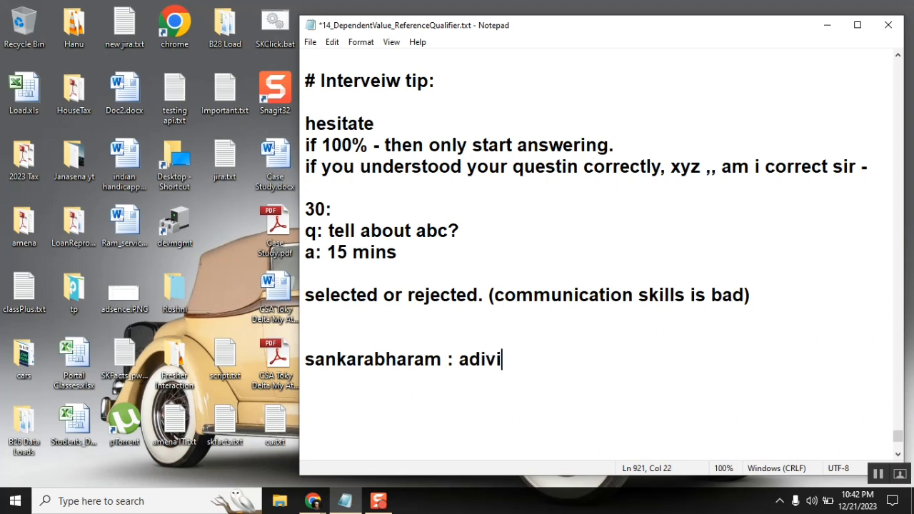
pyautogui.write('ramudu')
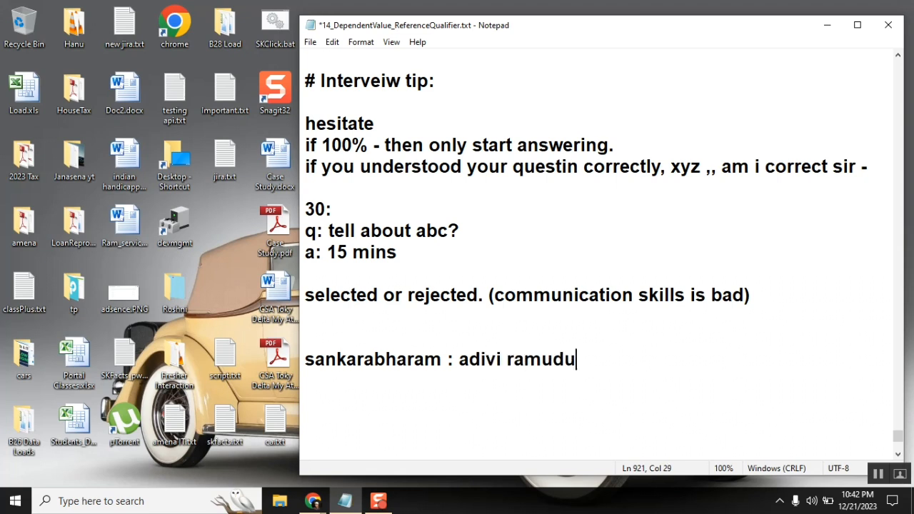
pyautogui.write('(mass')
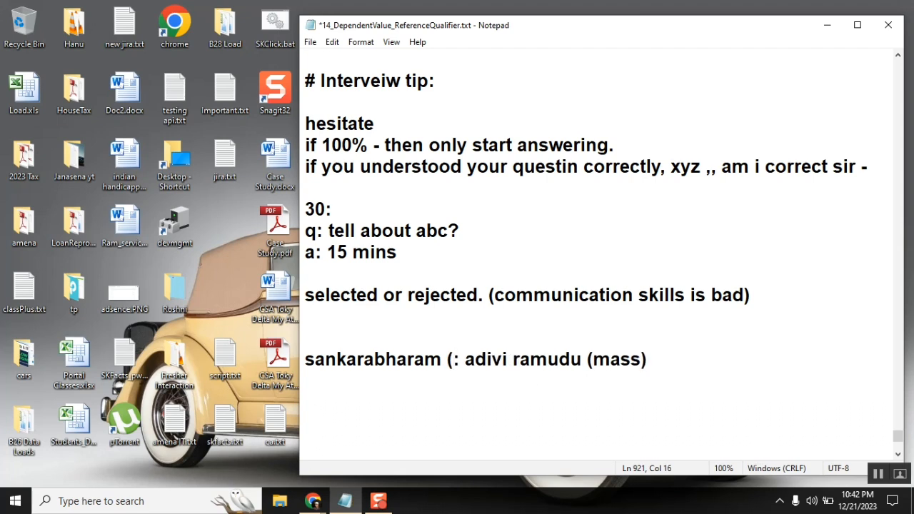
pyautogui.write('classic')
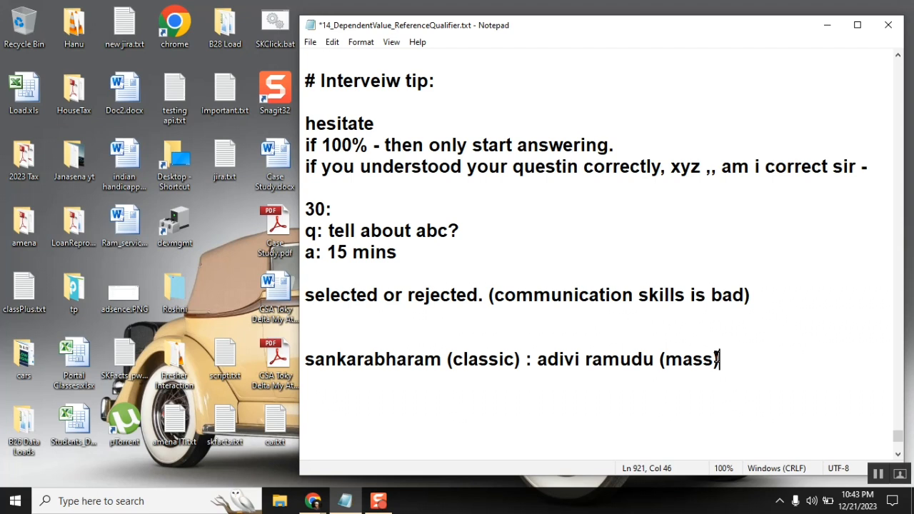
# Highlight the classic label and point at the mass label on the movie line.
pyautogui.doubleClick(485, 360)
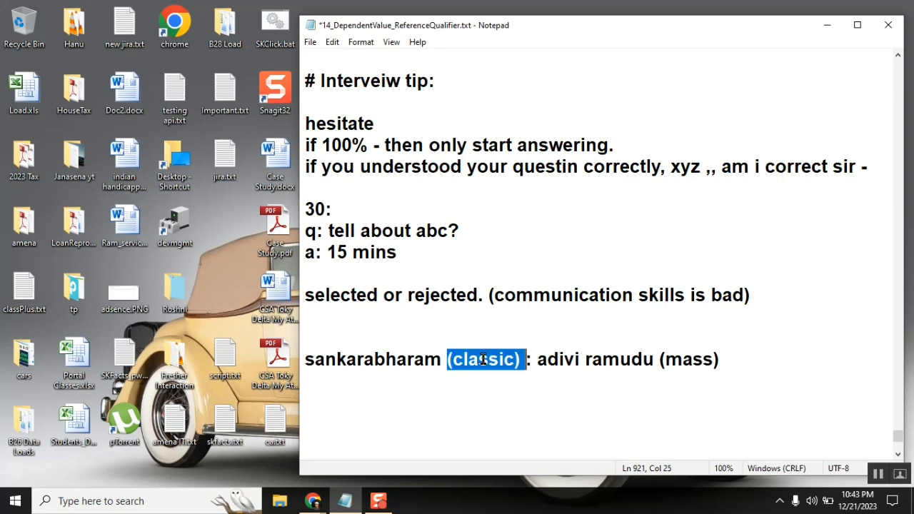
pyautogui.click(689, 360)
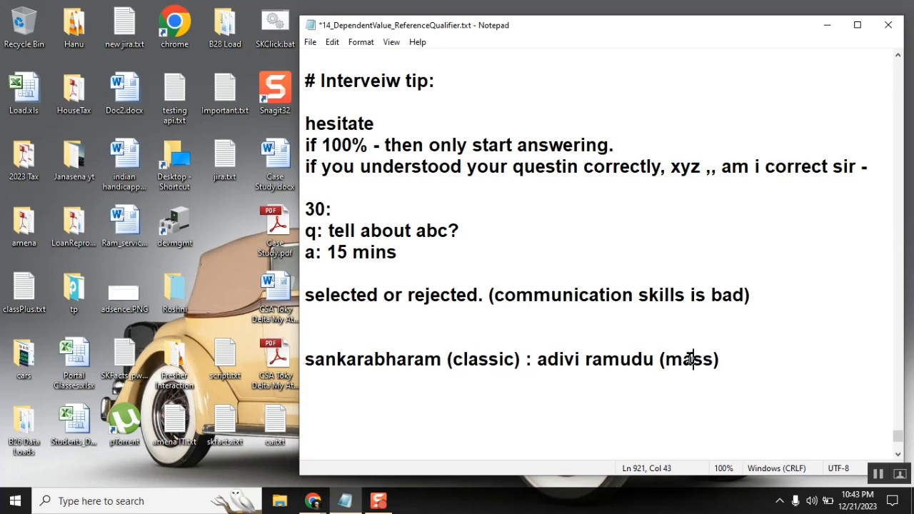
pyautogui.click(714, 360)
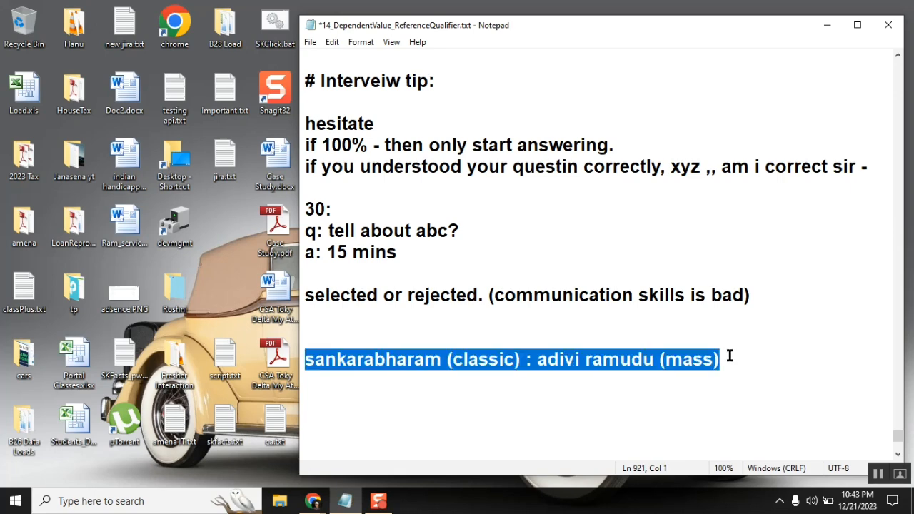
pyautogui.click(443, 317)
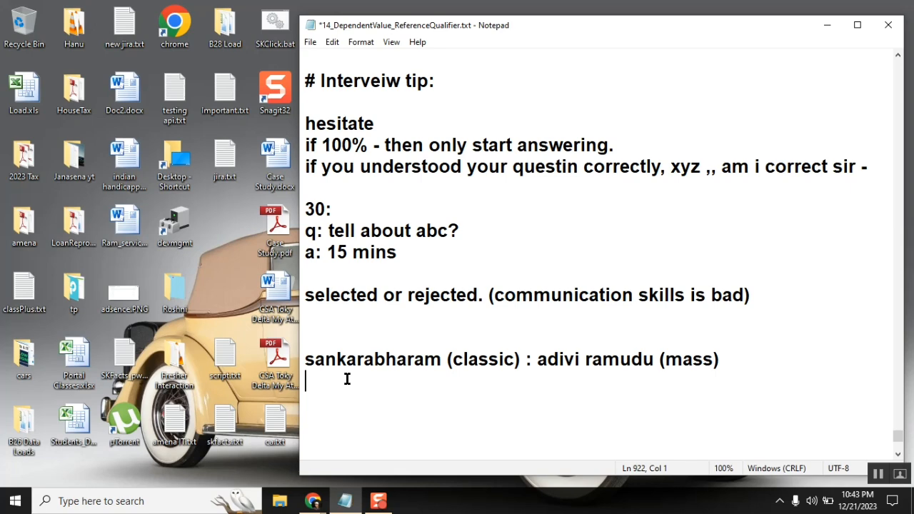
# Remove the blank lines so the movie-analogy line sits under the communication note, then highlight 100% in the hesitate rule.
pyautogui.press('ctrl+a')
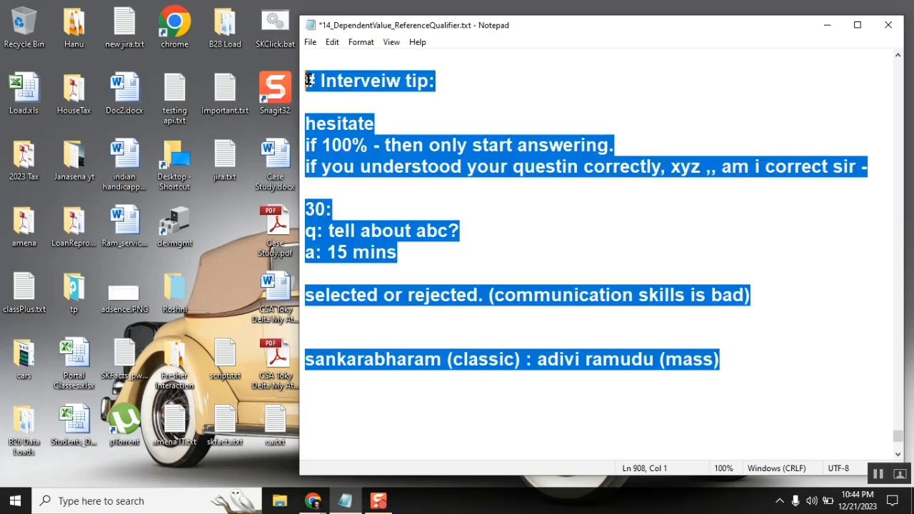
pyautogui.moveTo(370, 223)
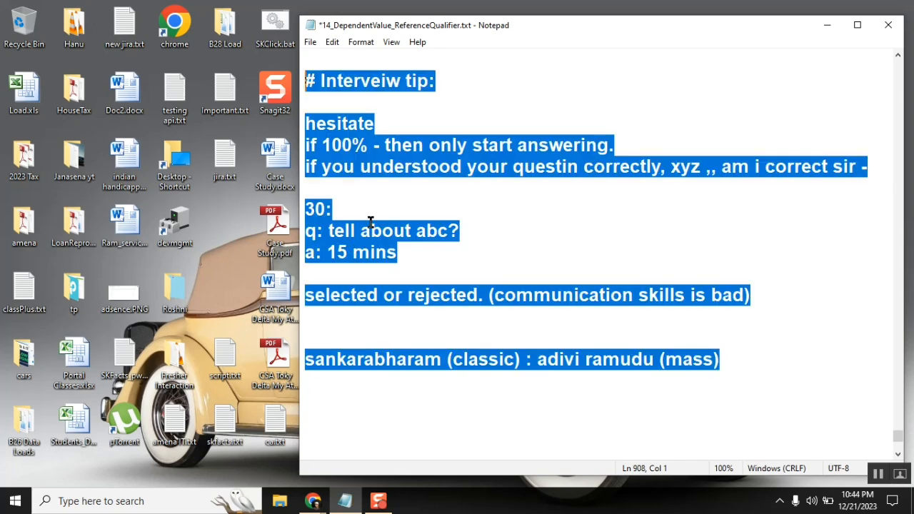
pyautogui.moveTo(432, 177)
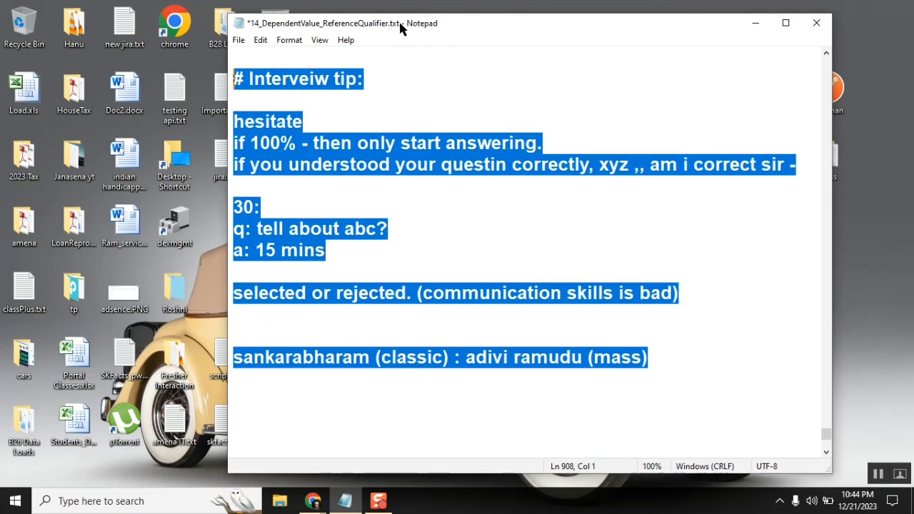
pyautogui.click(364, 78)
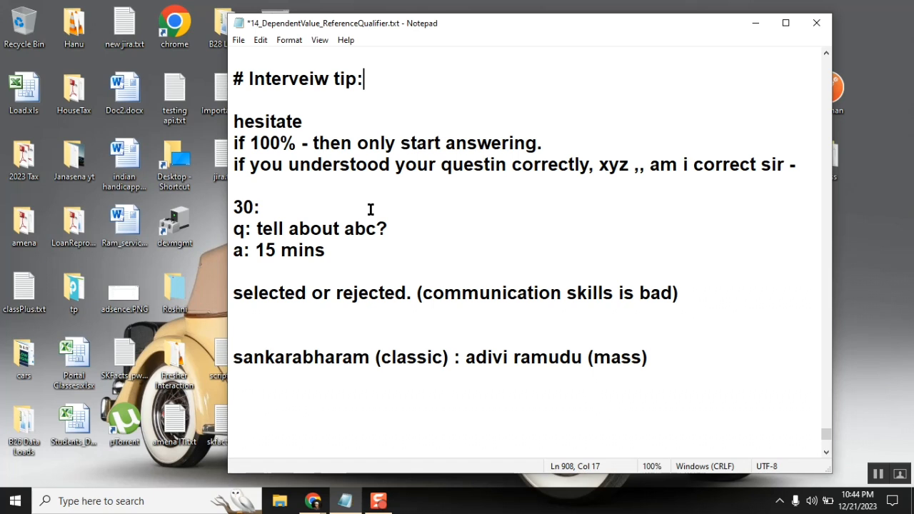
pyautogui.click(680, 293)
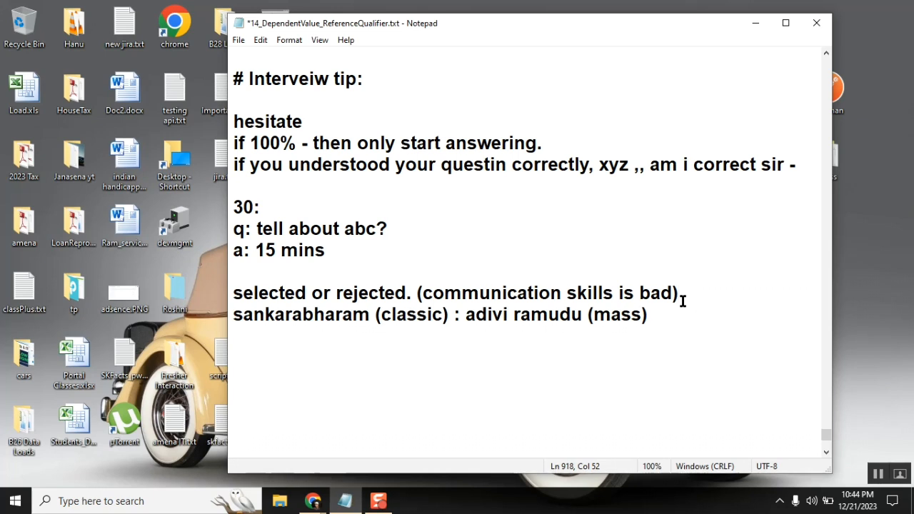
pyautogui.doubleClick(274, 143)
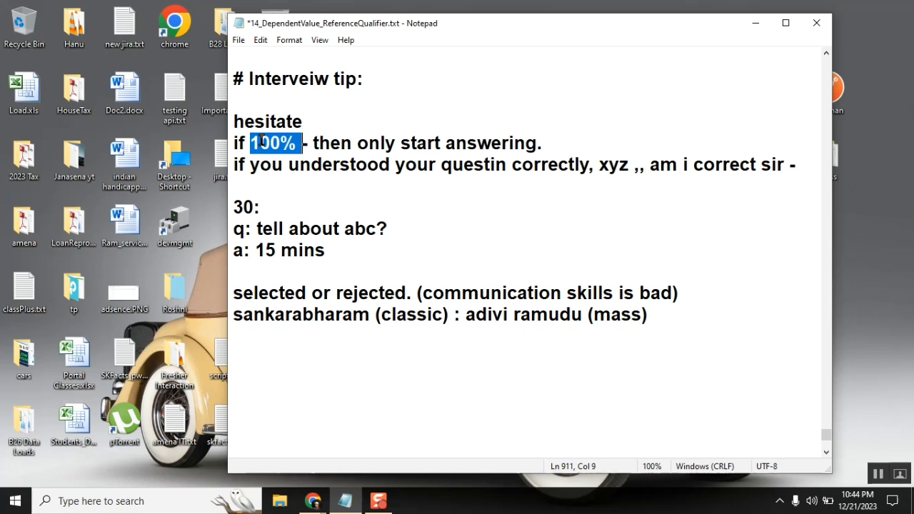
pyautogui.click(244, 121)
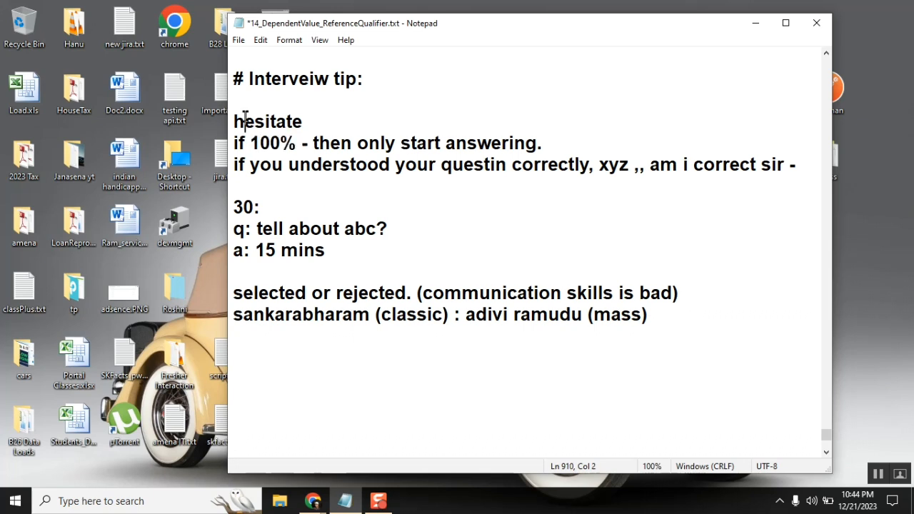